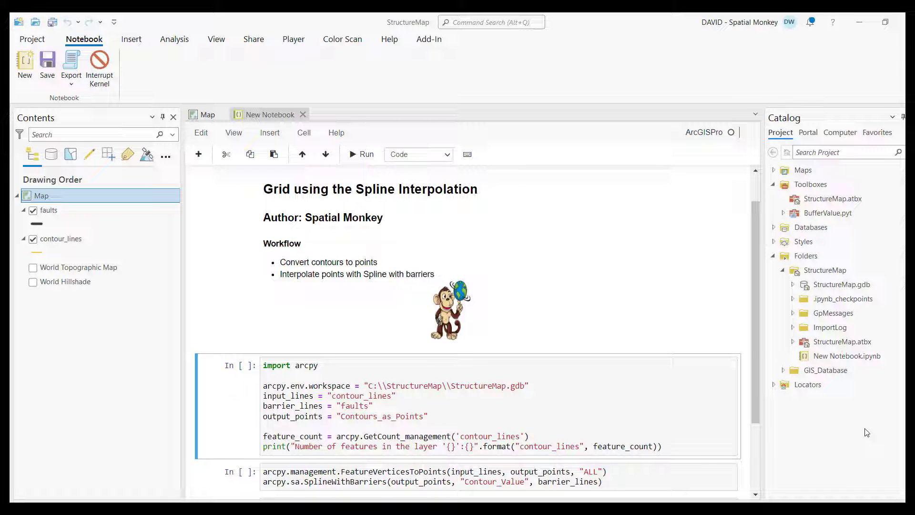
mouse_move(225, 280)
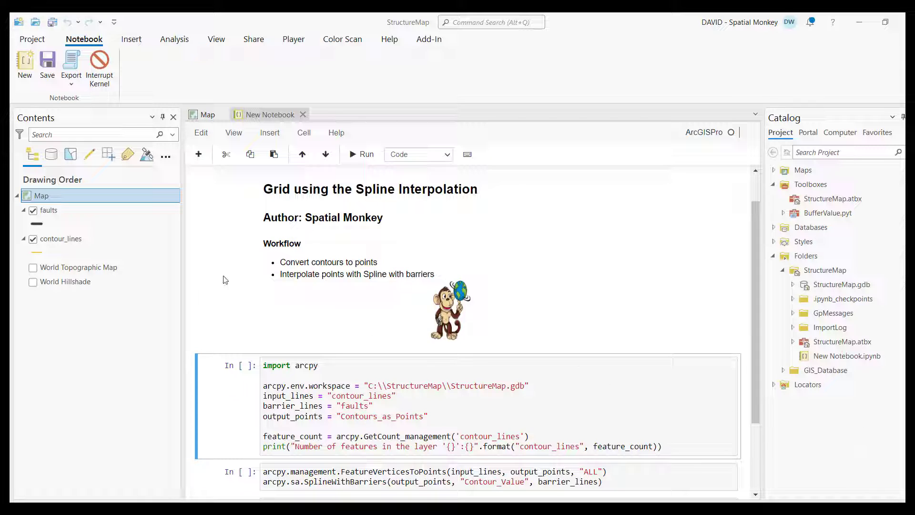
mouse_move(201, 239)
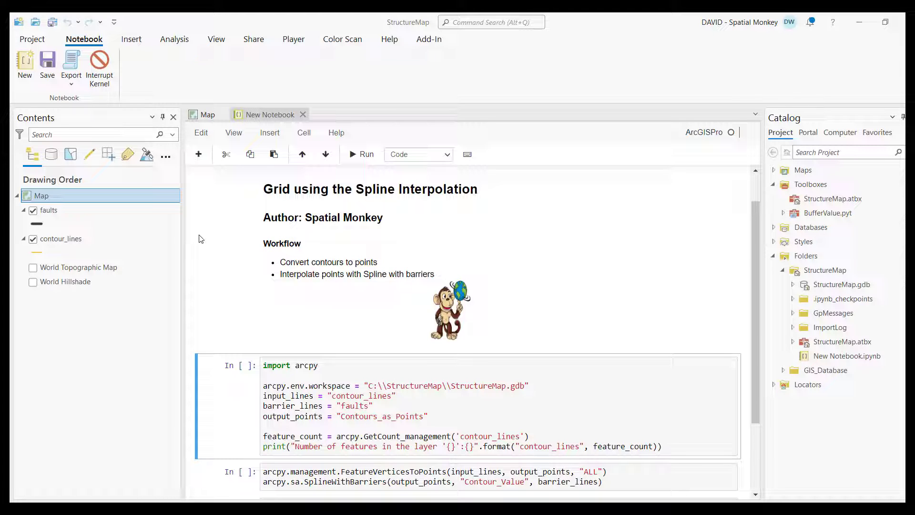
- Export the notebook as the Python file 'Contours to Surface.py' in the StructureMap folder
click(70, 64)
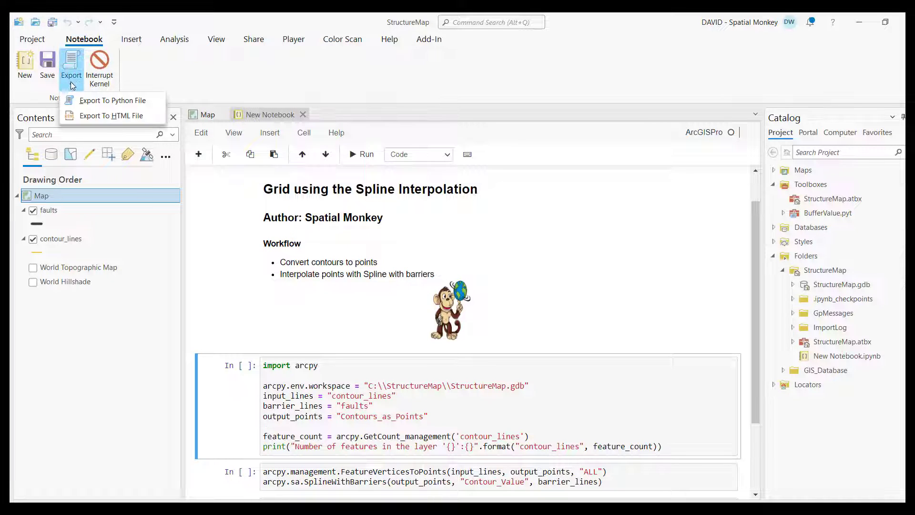
mouse_move(112, 100)
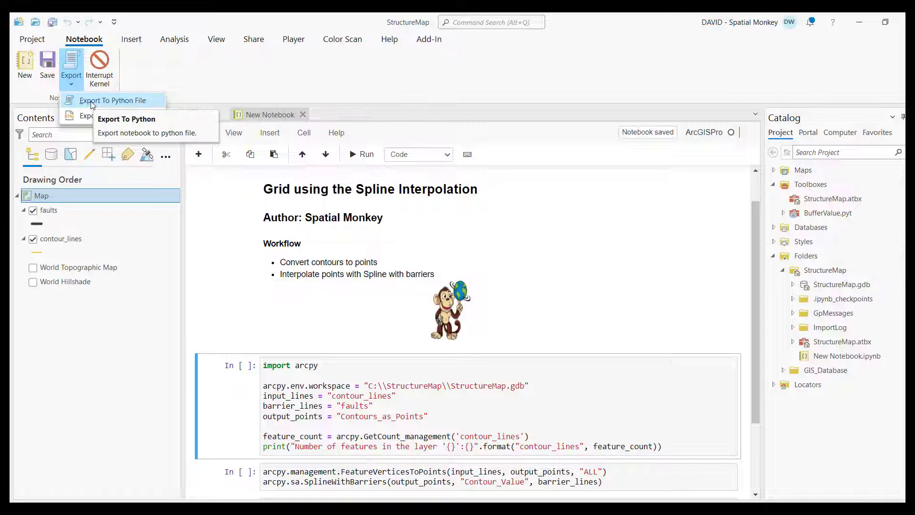
click(114, 101)
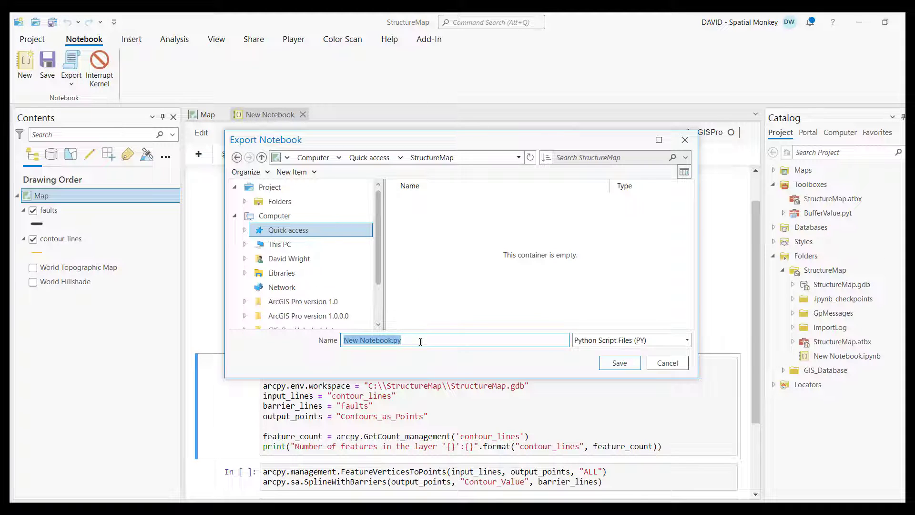
text(Contours to Surface)
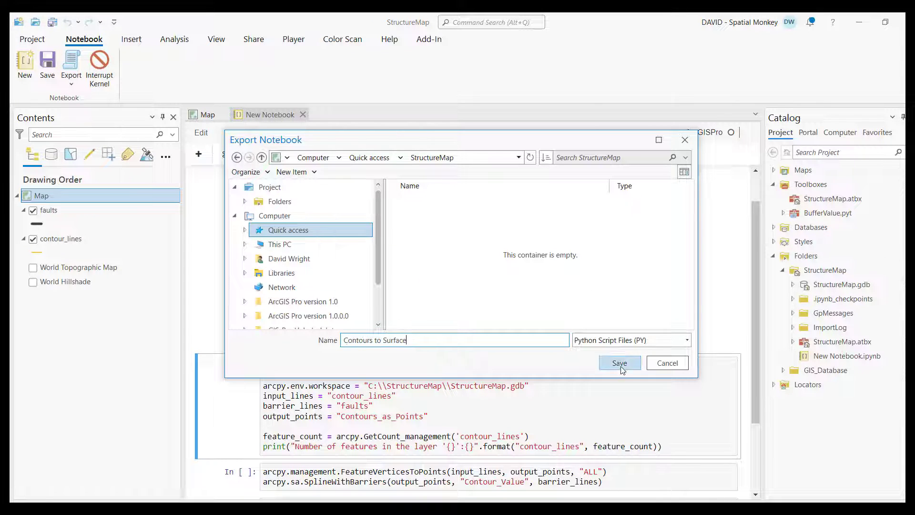
click(619, 362)
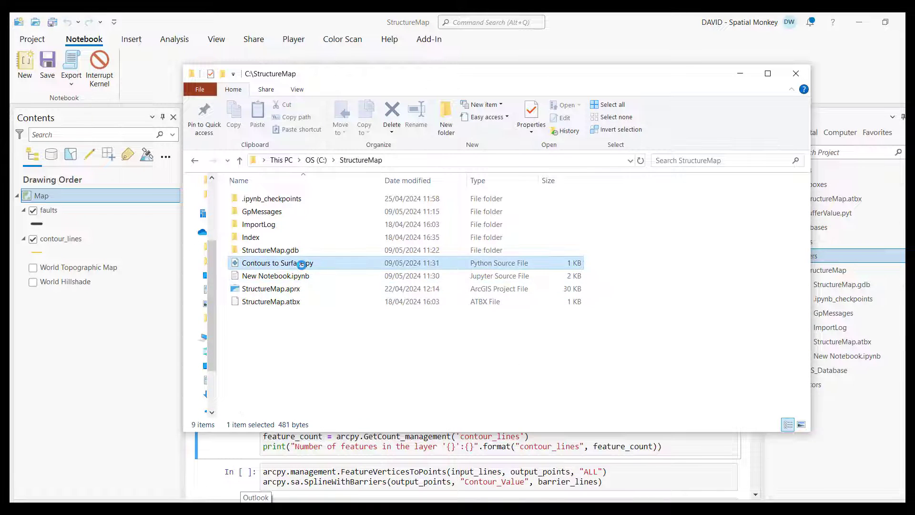
double_click(277, 263)
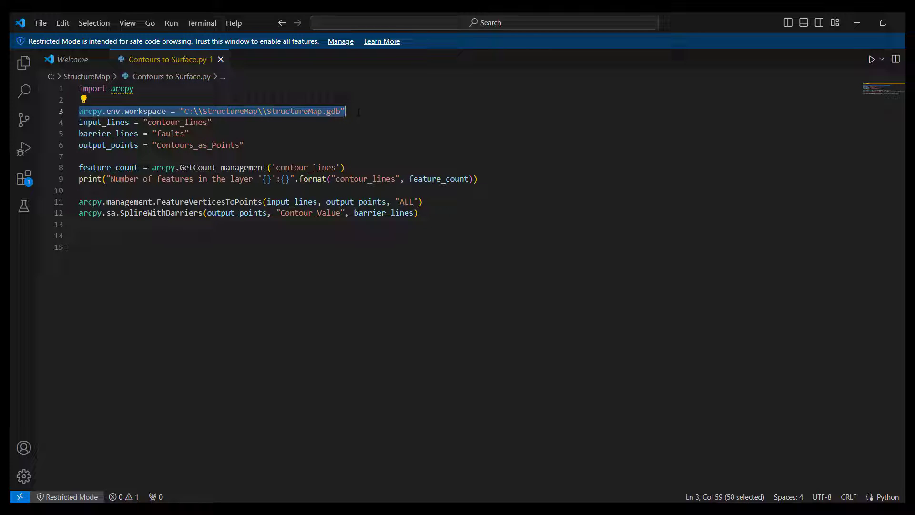
- Replace the hard-coded workspace and contour_lines value with arcpy.GetParameterAsText() calls
key(Delete)
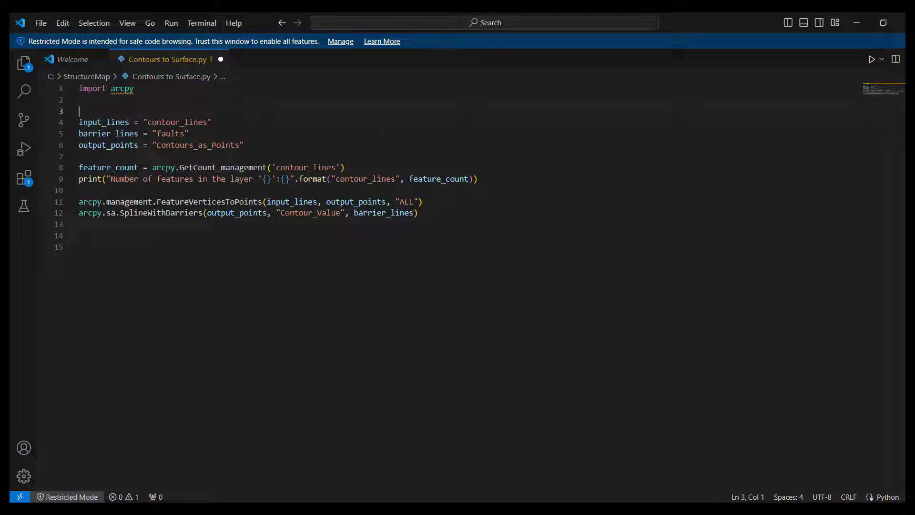
double_click(177, 122)
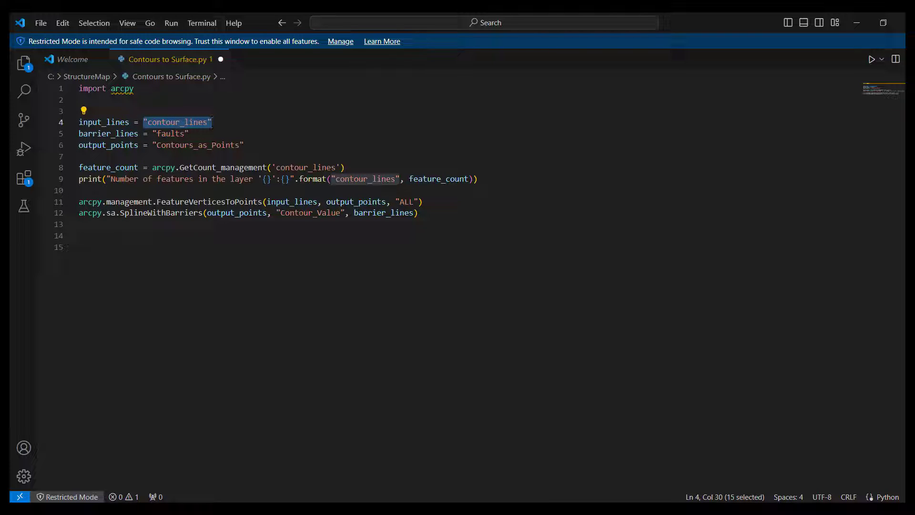
text(arc)
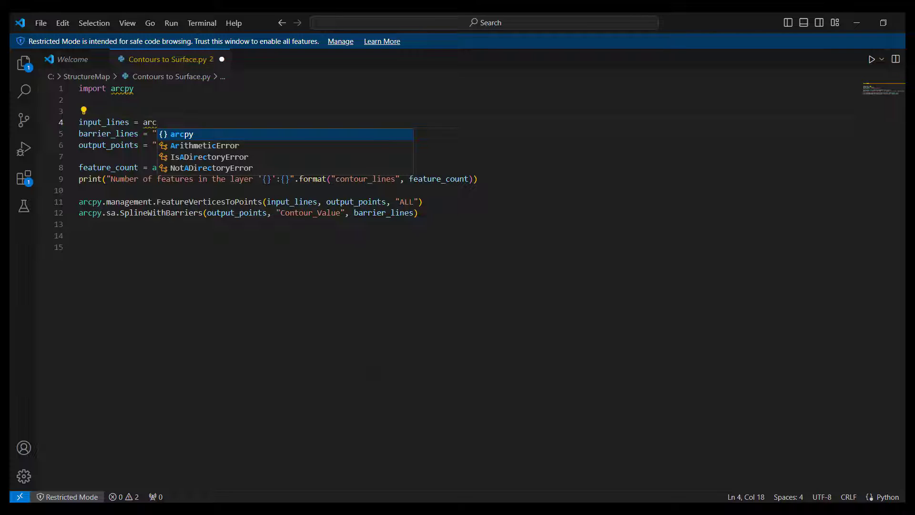
text(py)
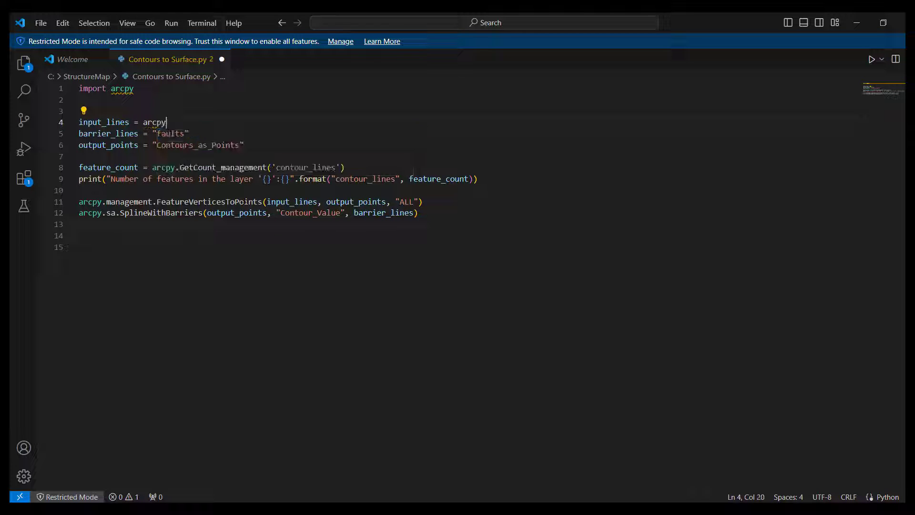
text(.GetParameter)
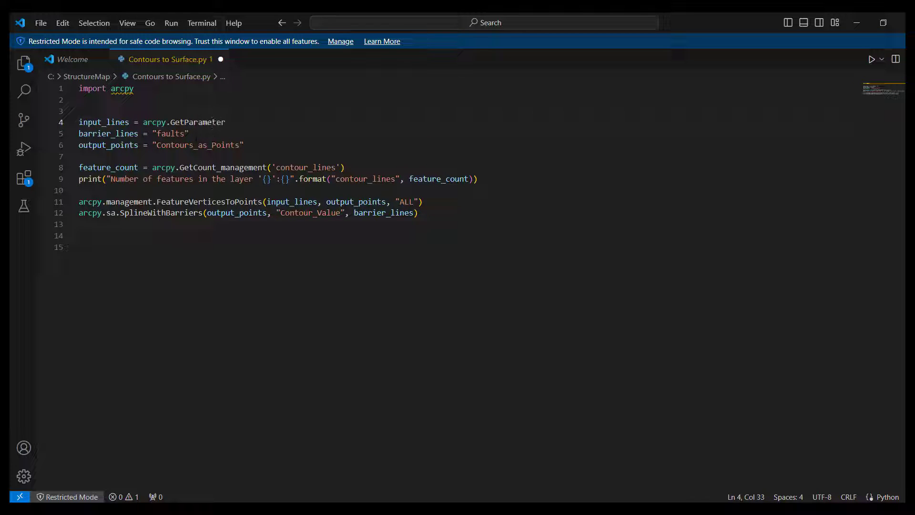
text(AsText())
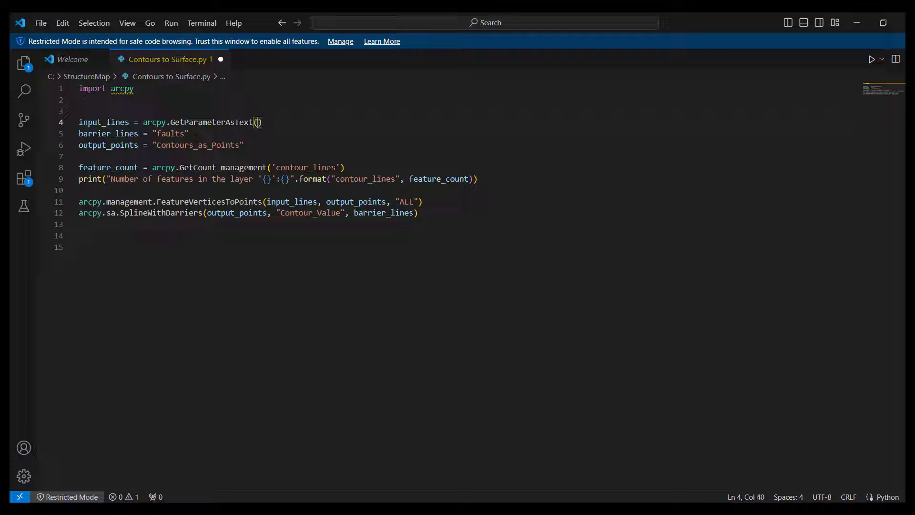
text(arcpy.GetParameterAsText())
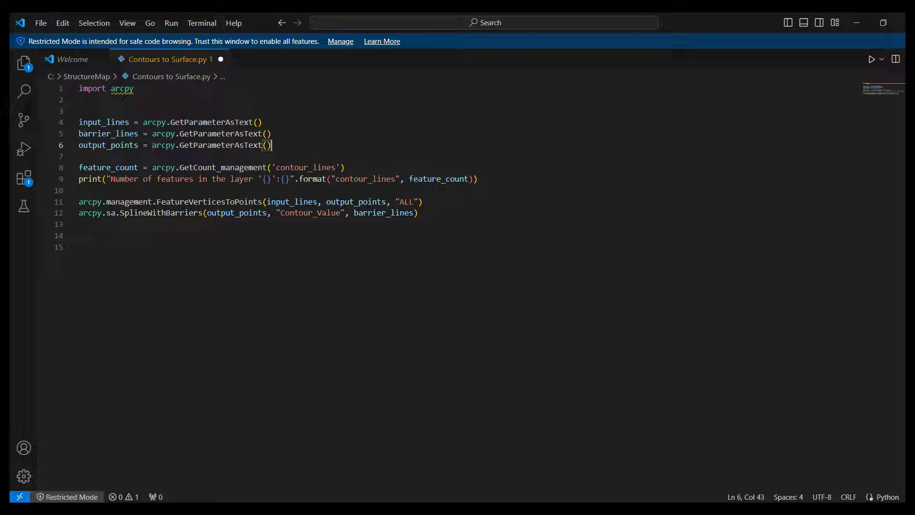
- Add Contour_Value and output_raster parameter lines read with arcpy.GetParameterAsText()
key(Enter)
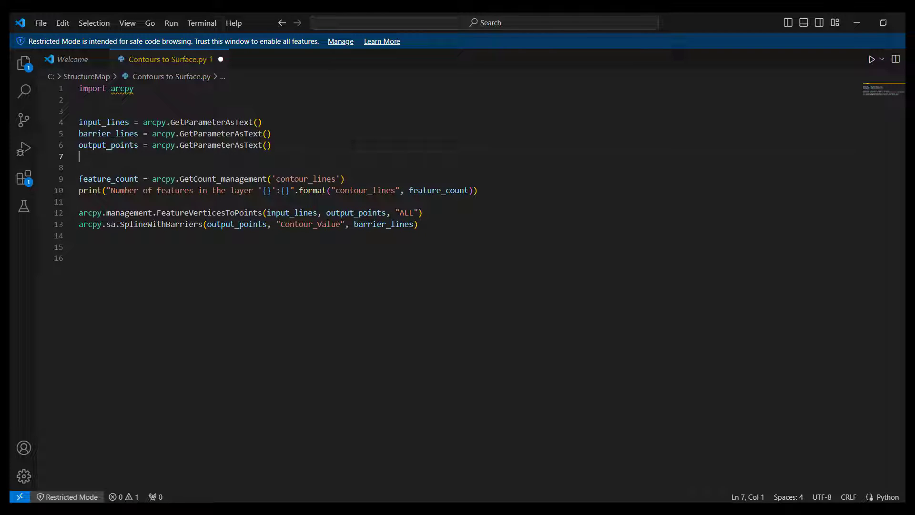
right_click(309, 224)
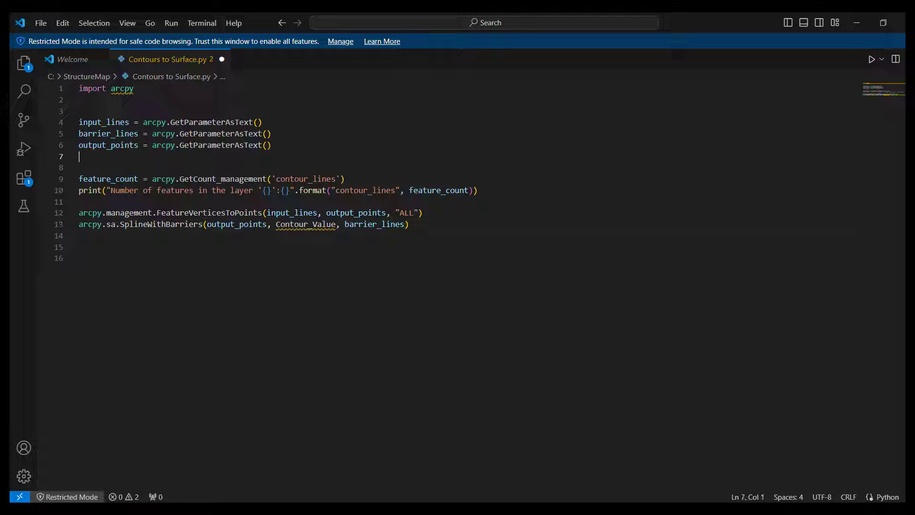
text(Contour_Value)
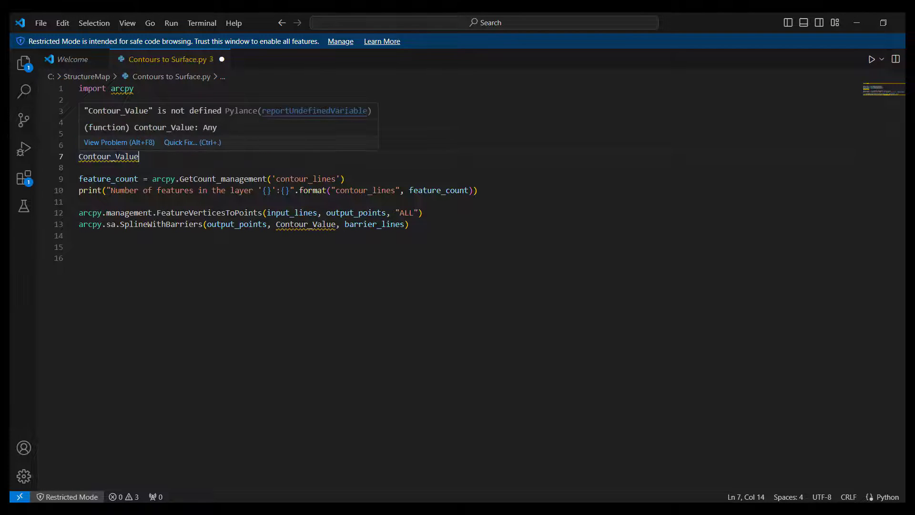
text(input_lines = arcpy.GetParameterAsText())
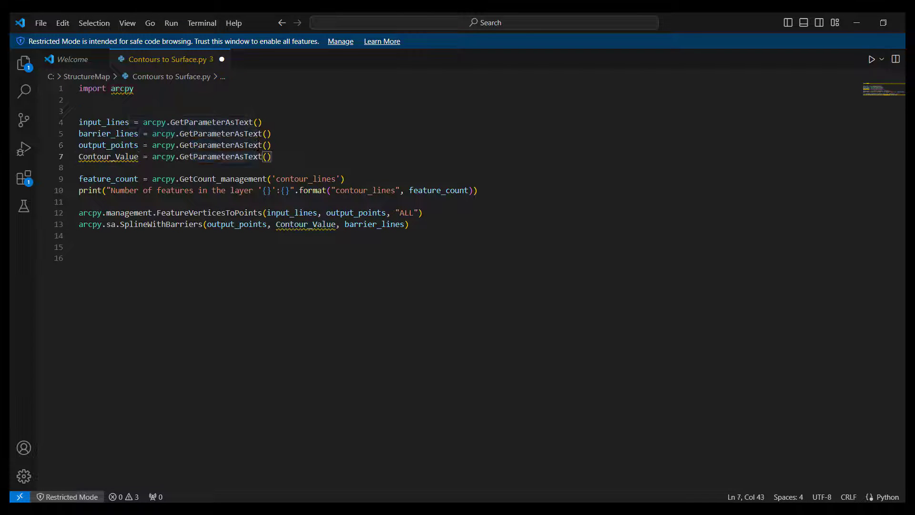
key(Enter)
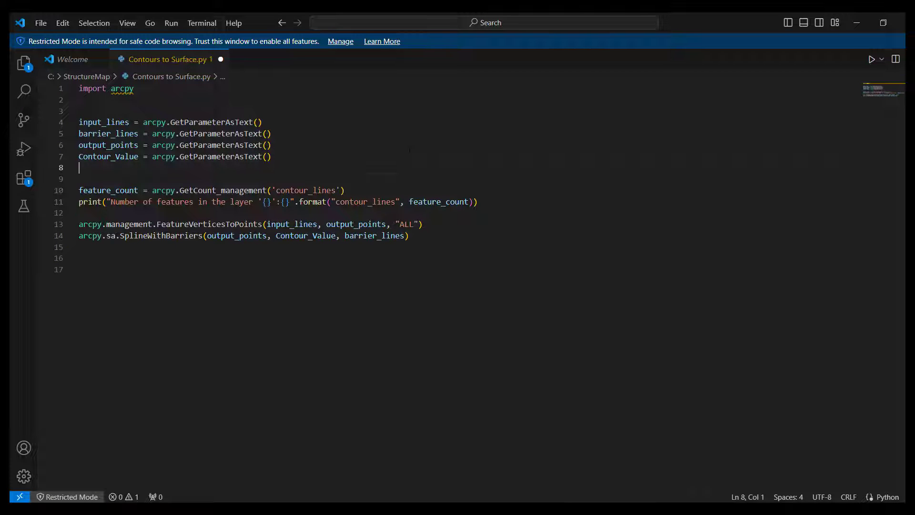
text(out)
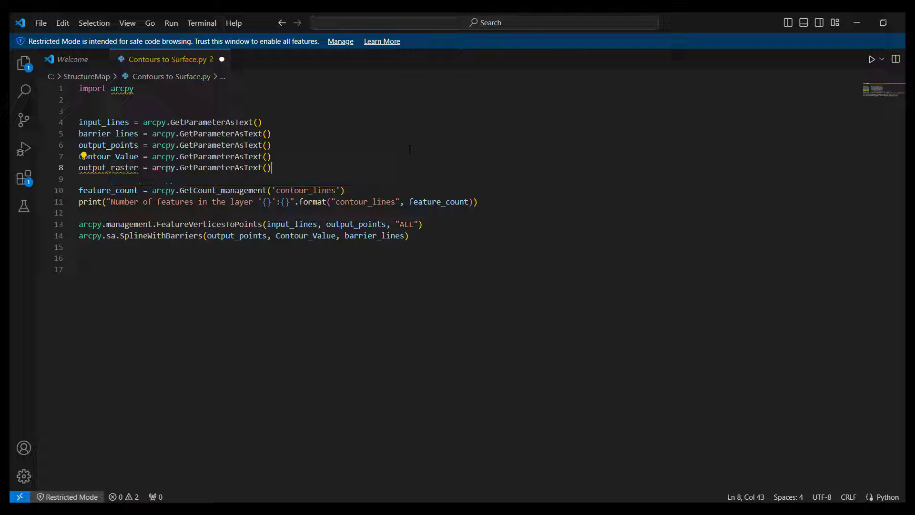
text(raster.save()
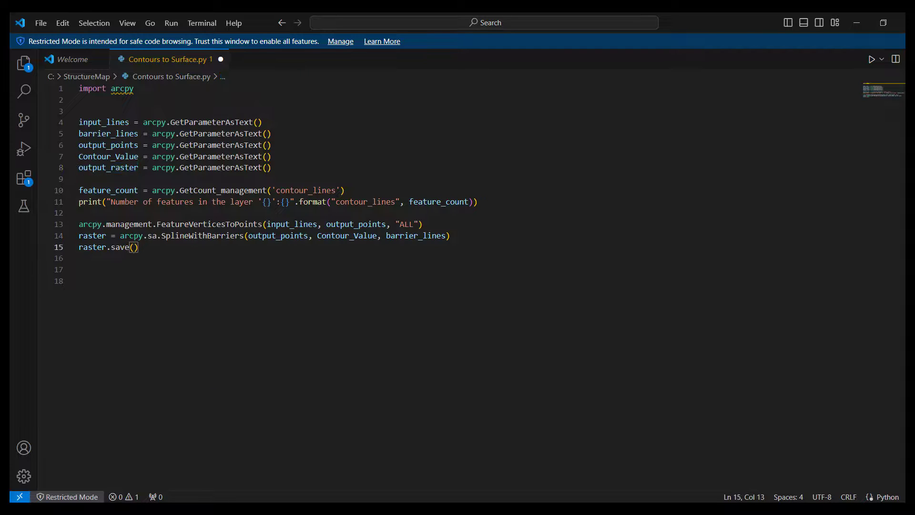
text(output_raster)
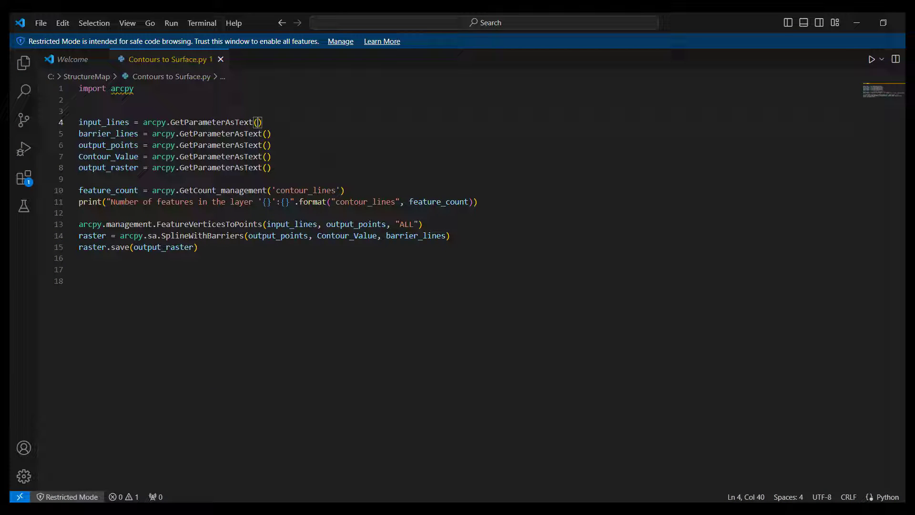
- Index the parameter calls 0 through 4 so each variable reads its own tool parameter
text(0)
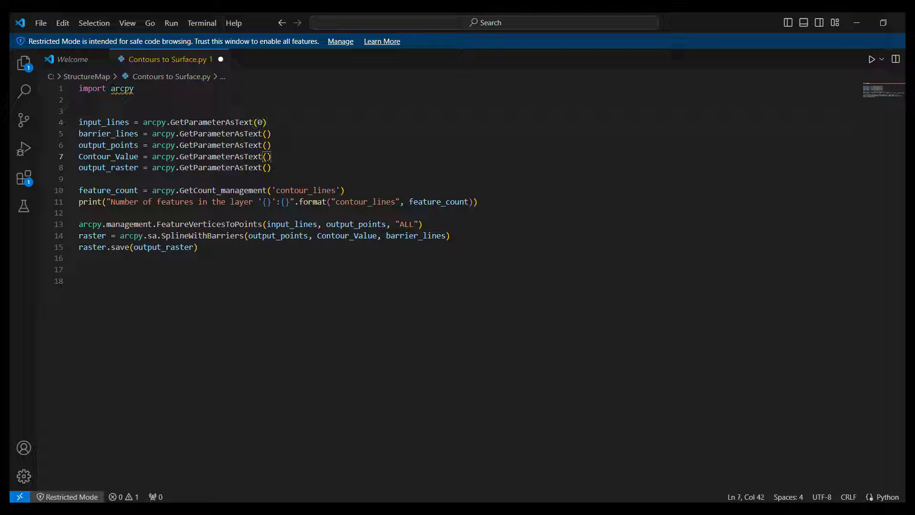
text(1)
click(176, 134)
text(2)
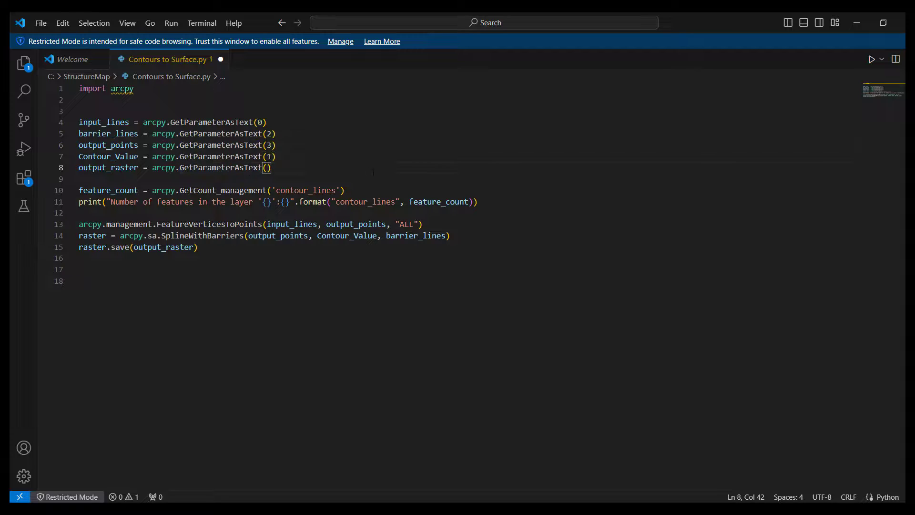
text(4)
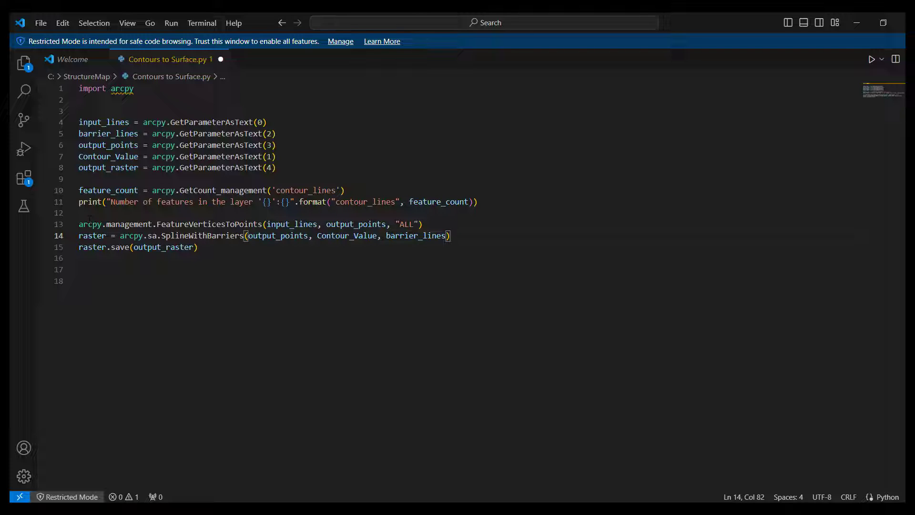
- Replace the feature-count print with an arcpy.AddMessage call for contour_lines
double_click(91, 201)
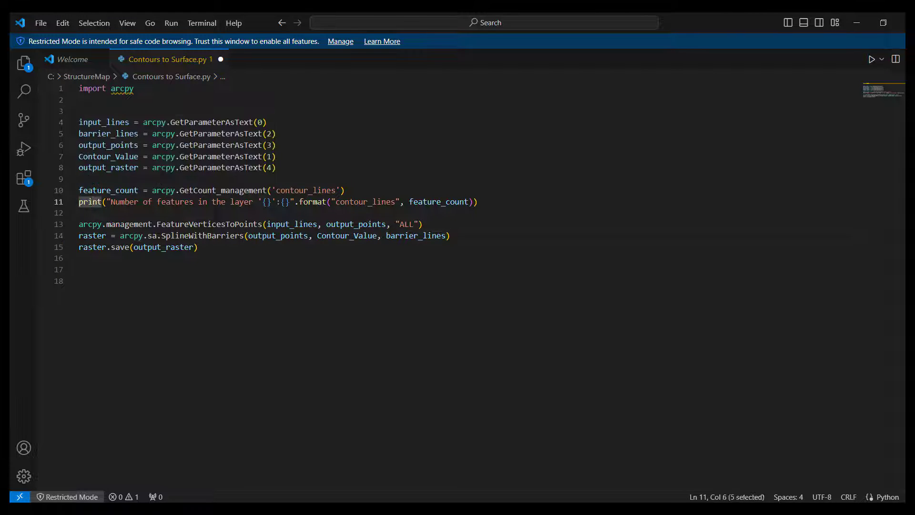
text(arcpy.)
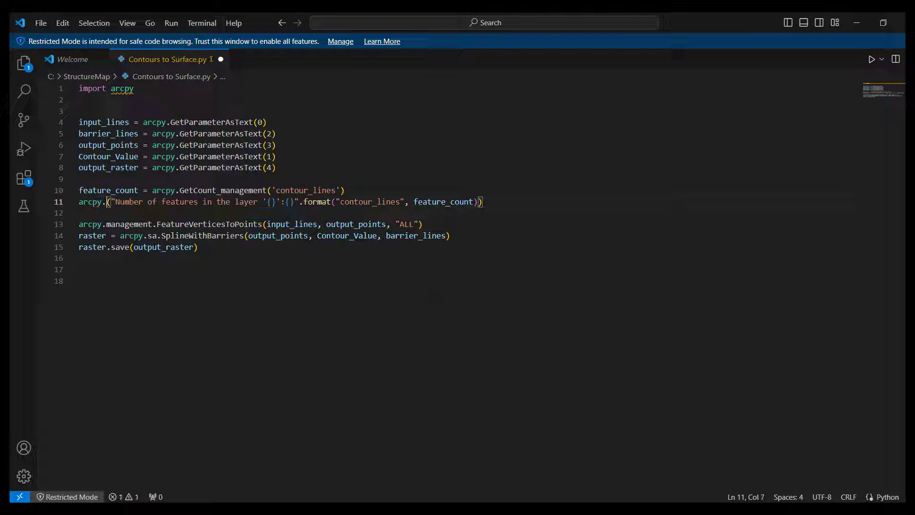
text(AddMessa)
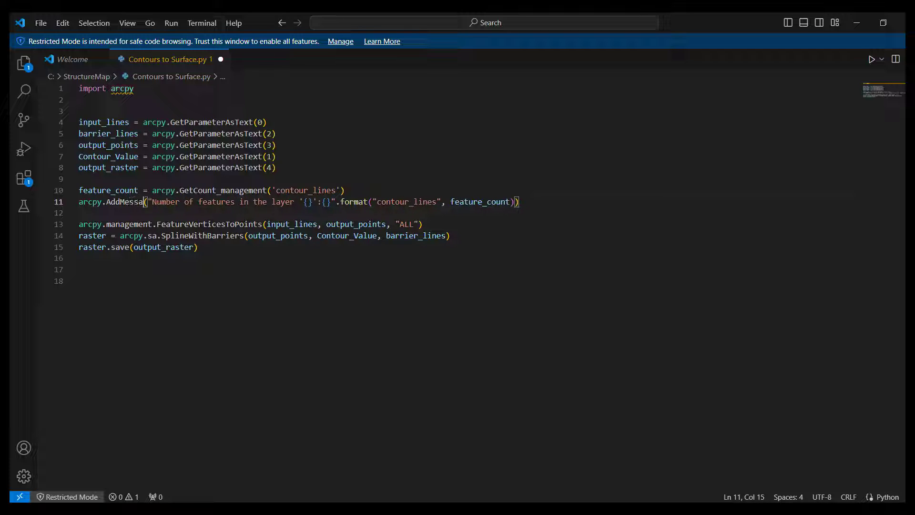
text(ge)
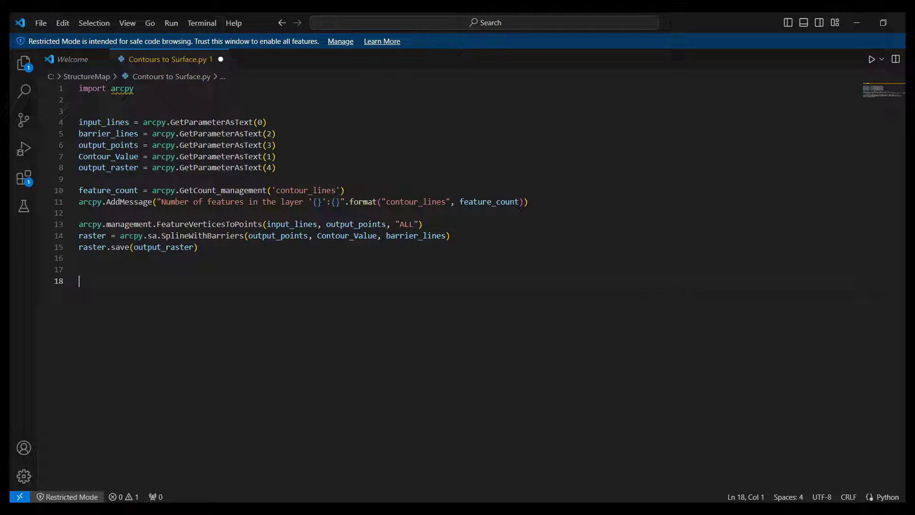
click(40, 23)
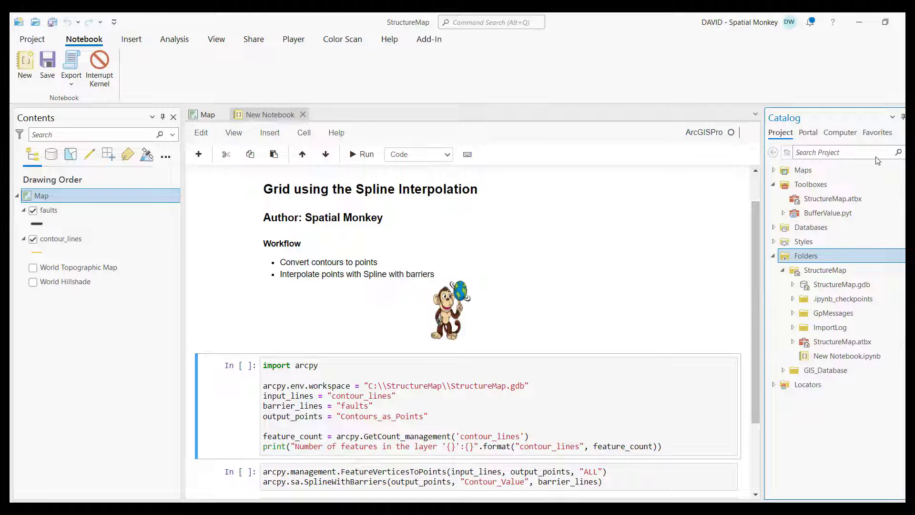
- Create a new Gridding.atbx toolbox in the project's Toolboxes
right_click(810, 184)
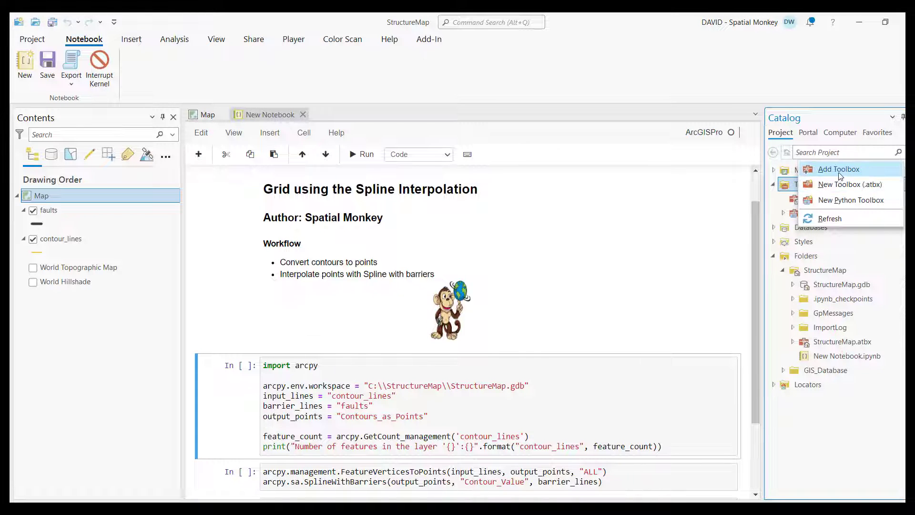
mouse_move(849, 184)
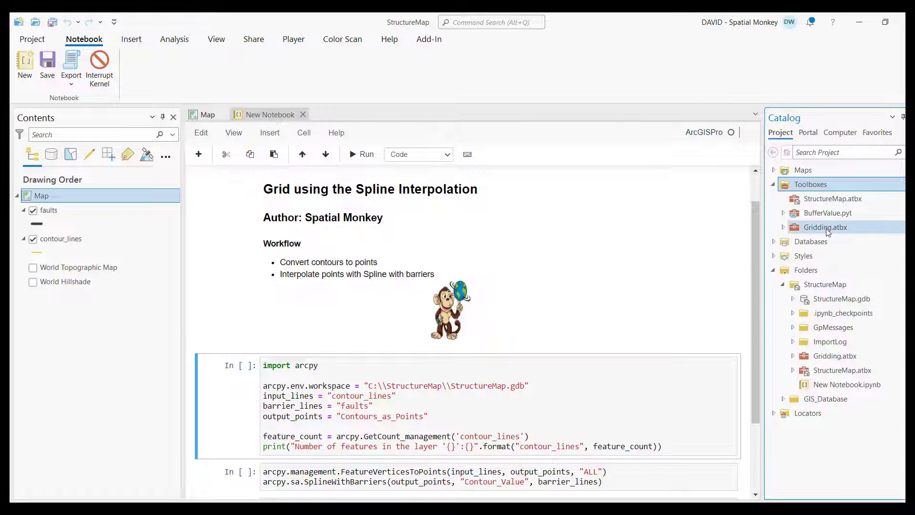
right_click(826, 227)
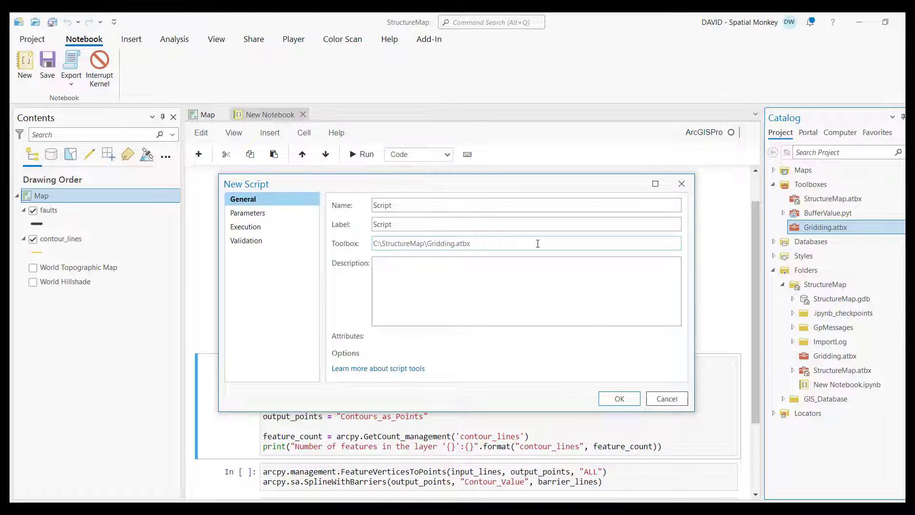
- Name the new script tool GridContours with the label 'Grid Contours to Surface'
text(Grid Contours to)
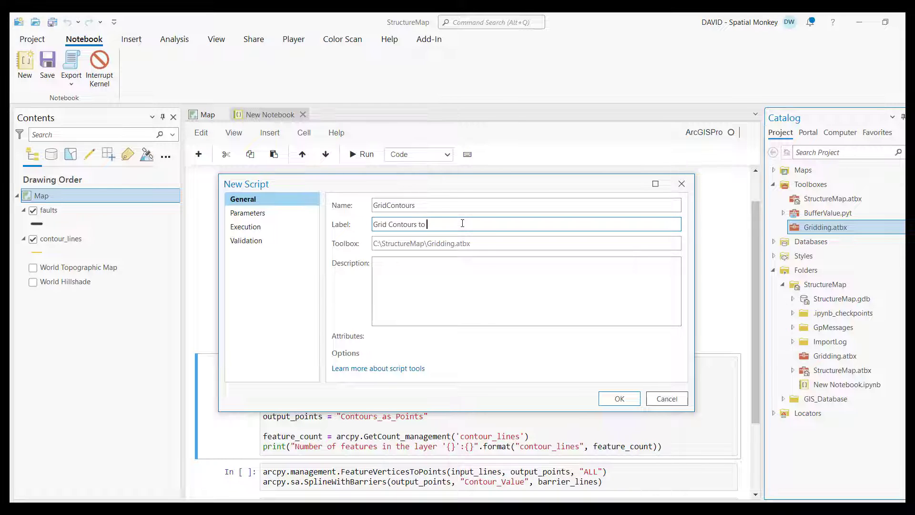
text(Surfa)
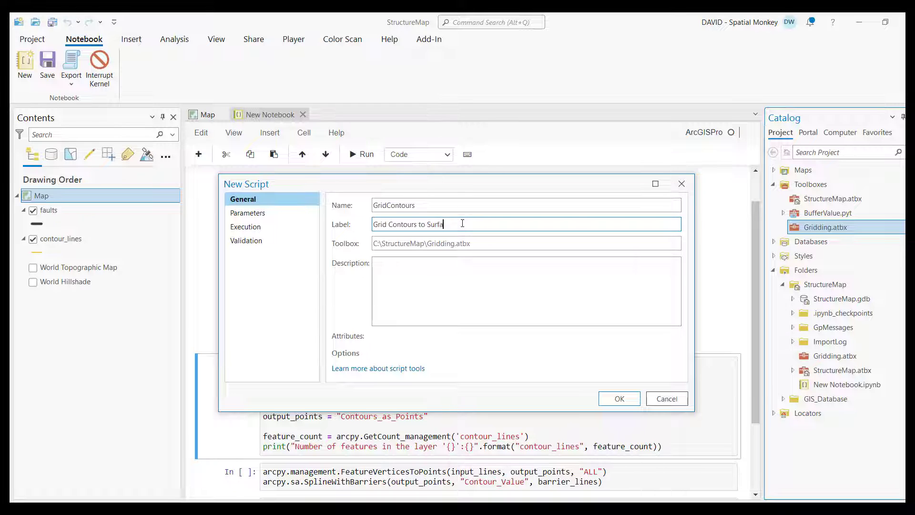
text(ce)
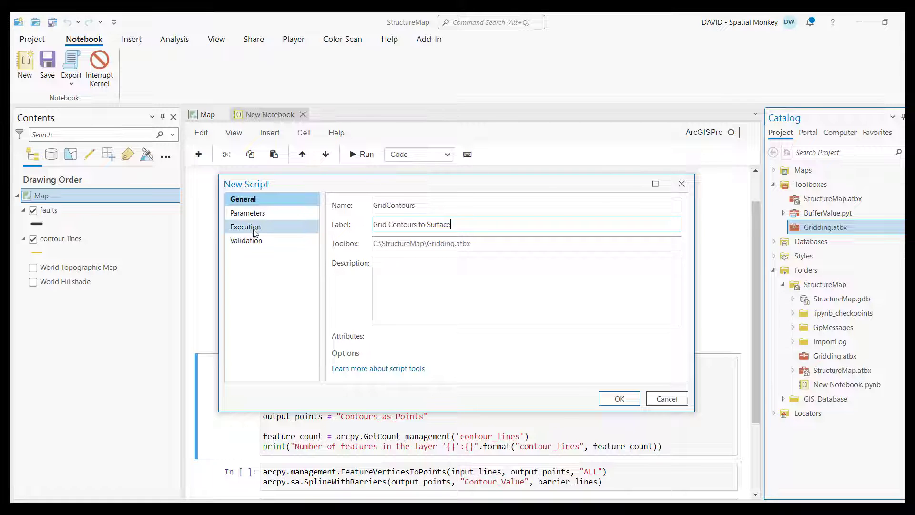
- Set the tool's execution script file to the external Contours to Surface.py
click(246, 227)
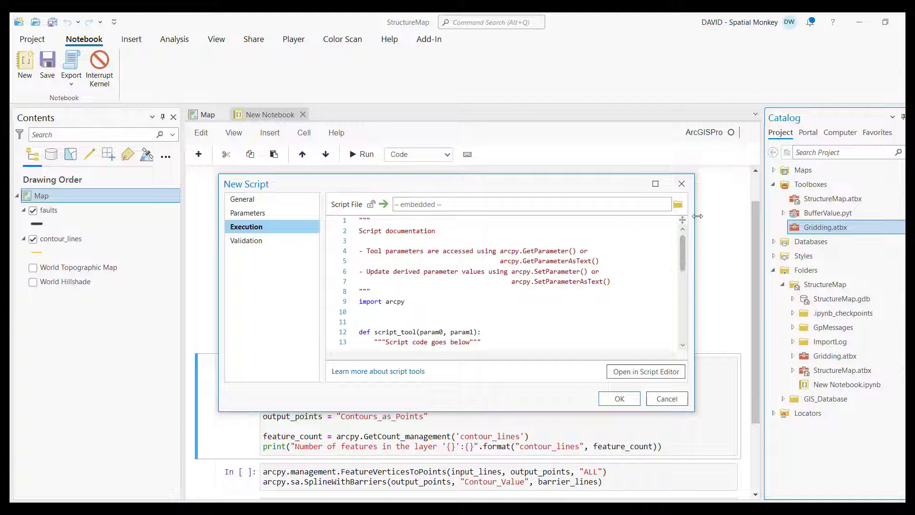
click(677, 204)
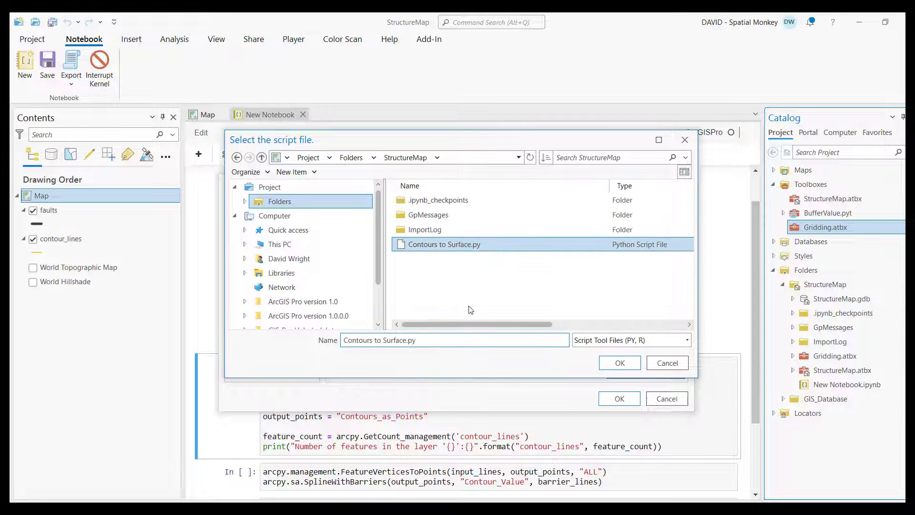
click(619, 362)
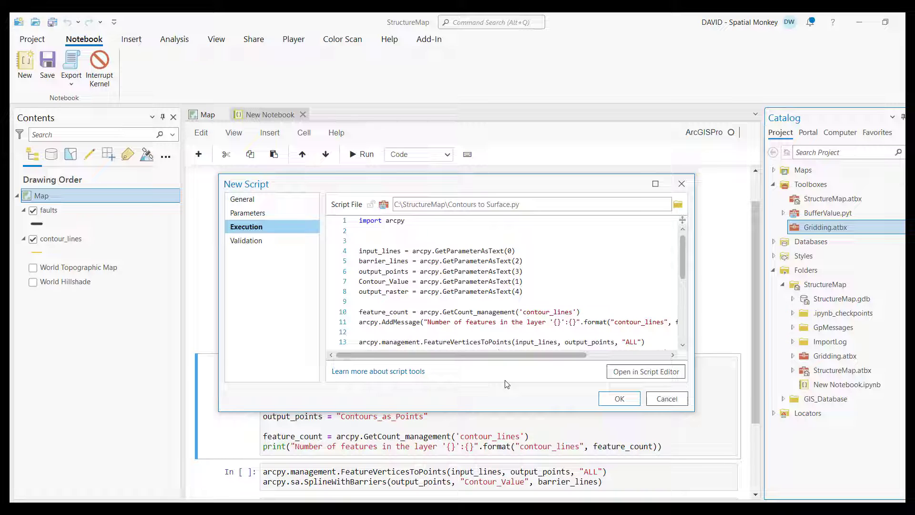
mouse_move(248, 213)
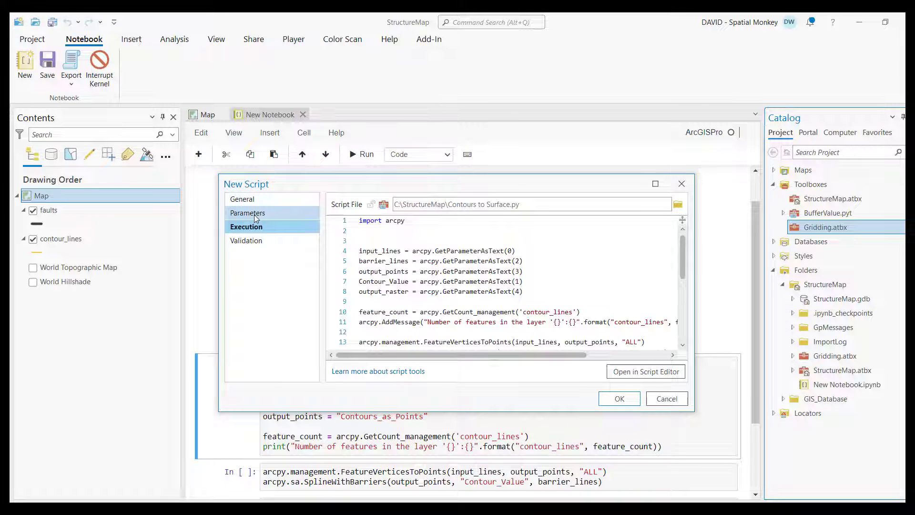
- Label the first parameter as the contour input and make it a Feature Layer
click(248, 212)
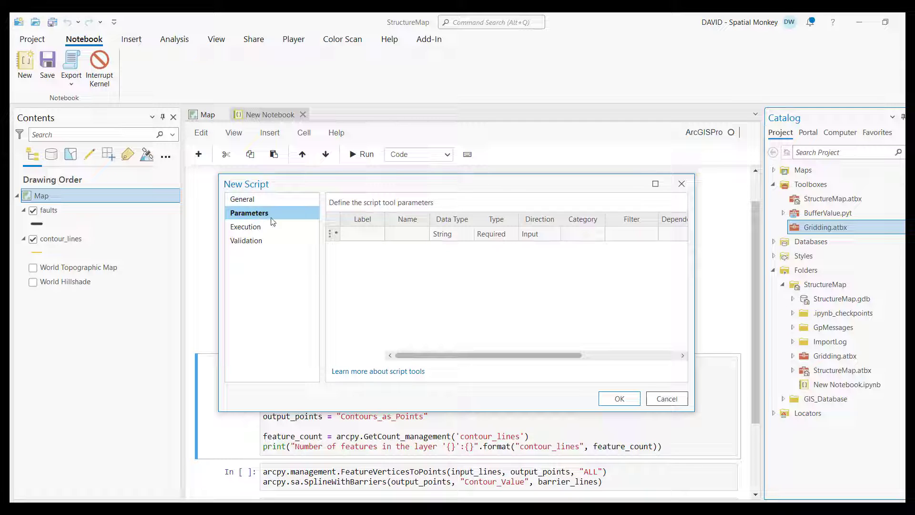
click(362, 233)
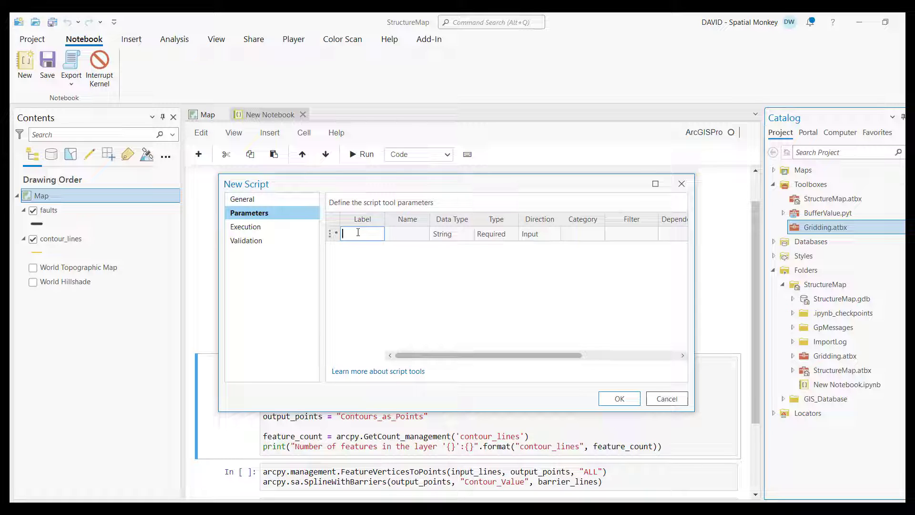
text(c)
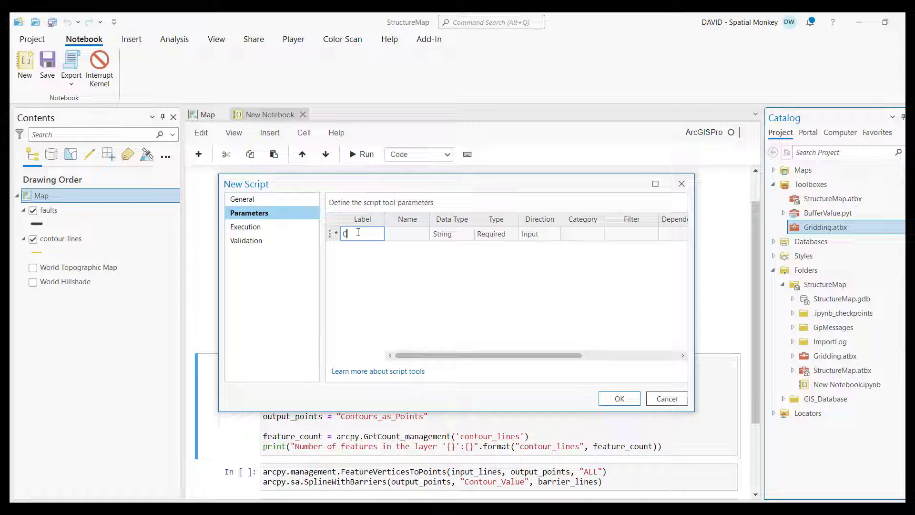
text(ond)
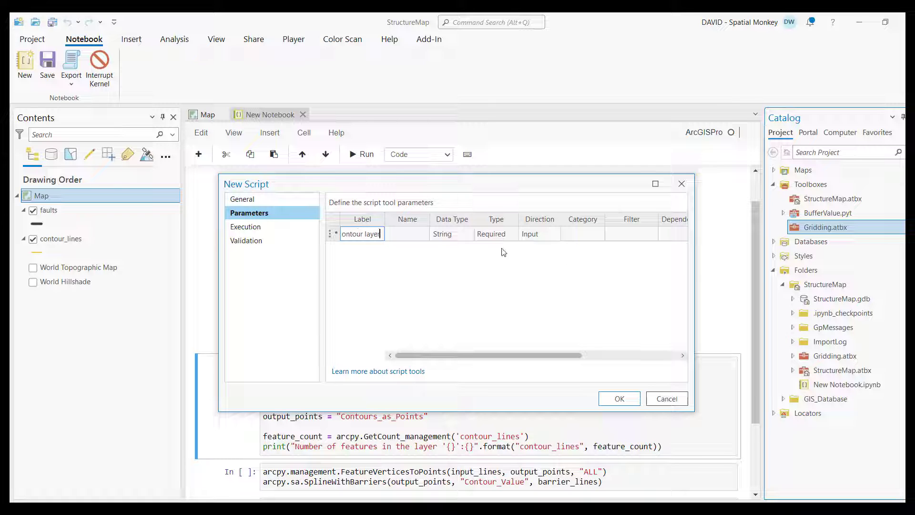
click(475, 234)
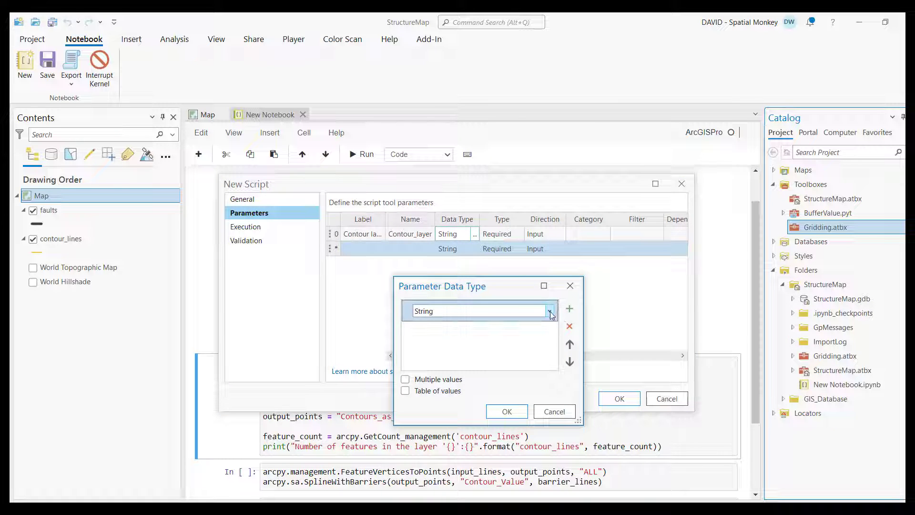
click(548, 310)
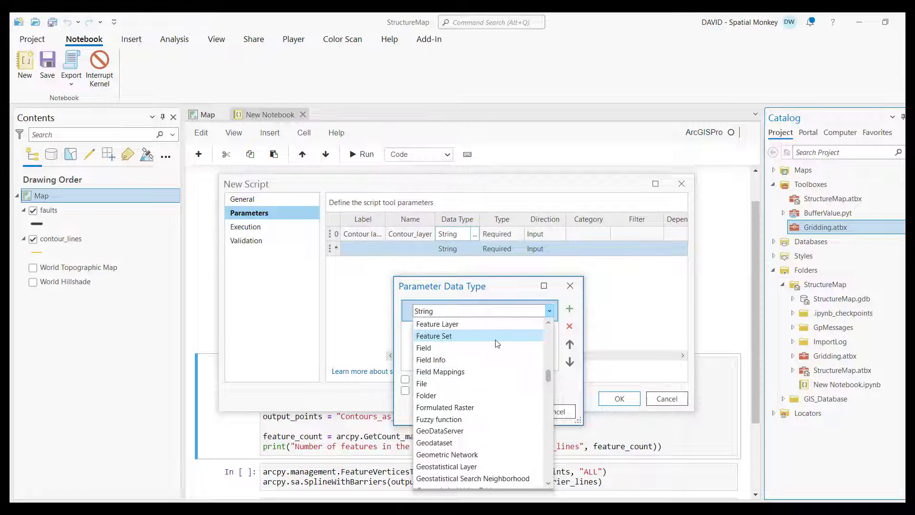
click(437, 324)
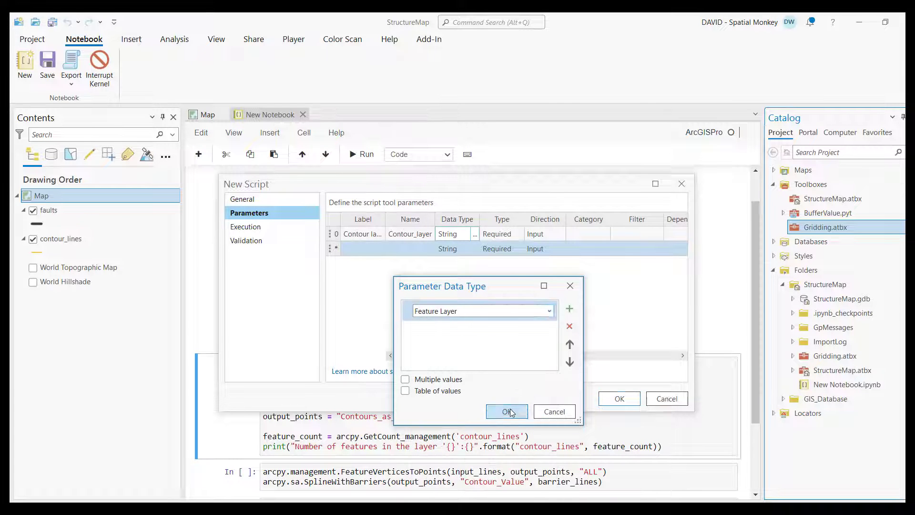
click(505, 412)
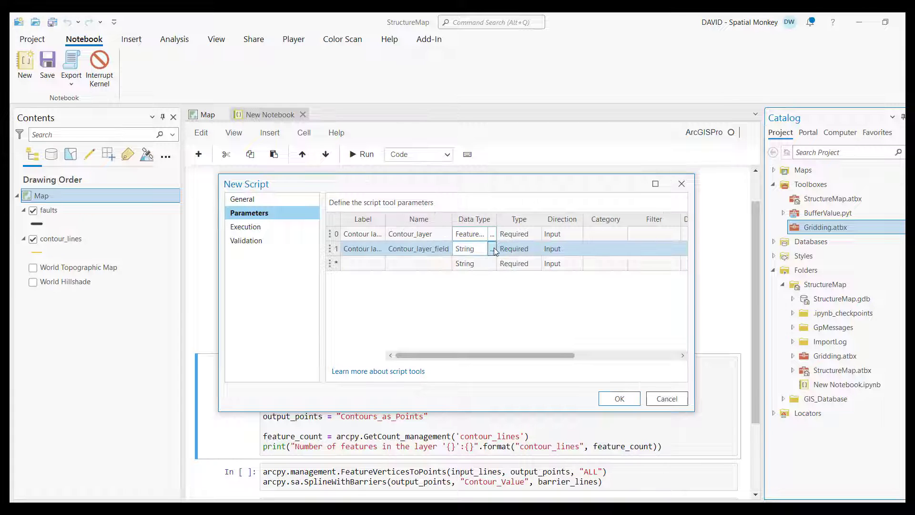
- Make the second parameter a Field and the barrier parameter a Feature Layer
click(492, 249)
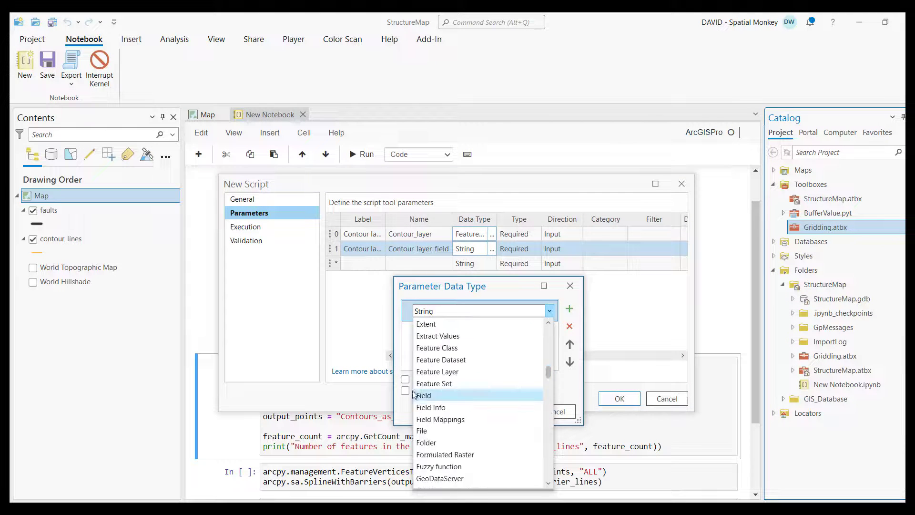
click(423, 394)
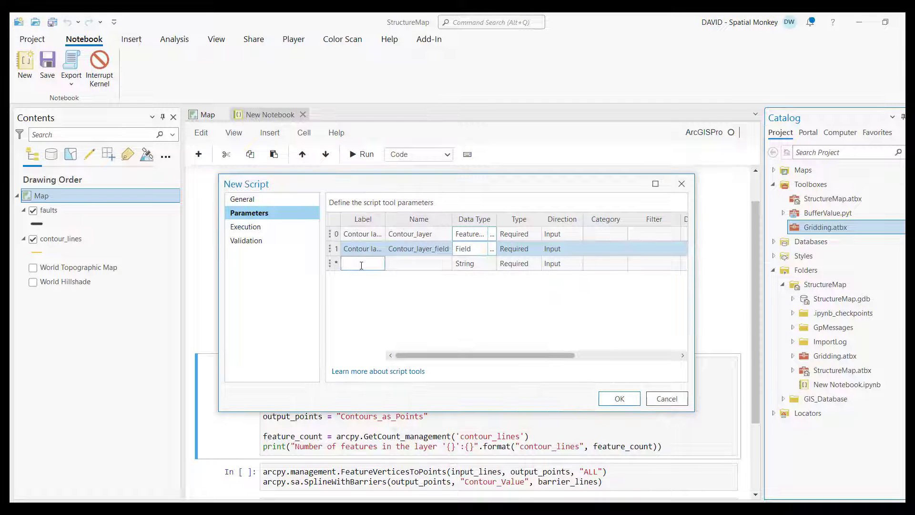
click(492, 266)
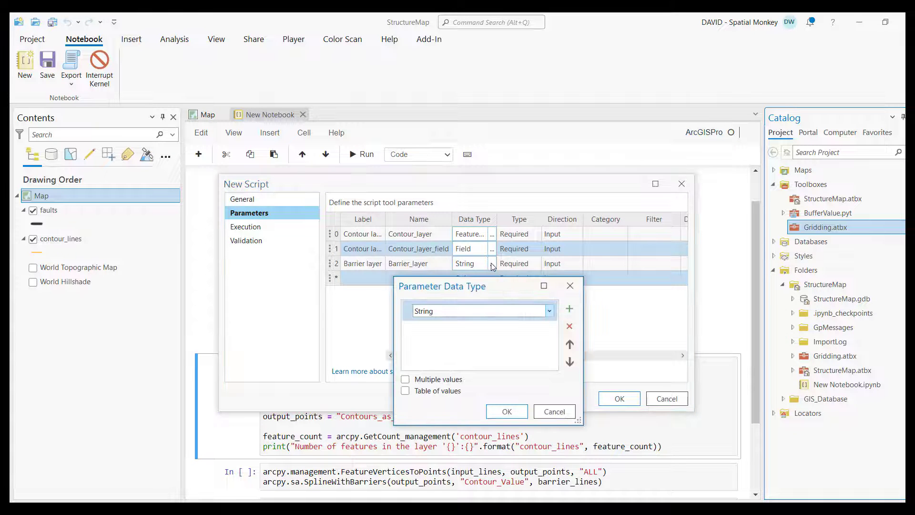
click(547, 311)
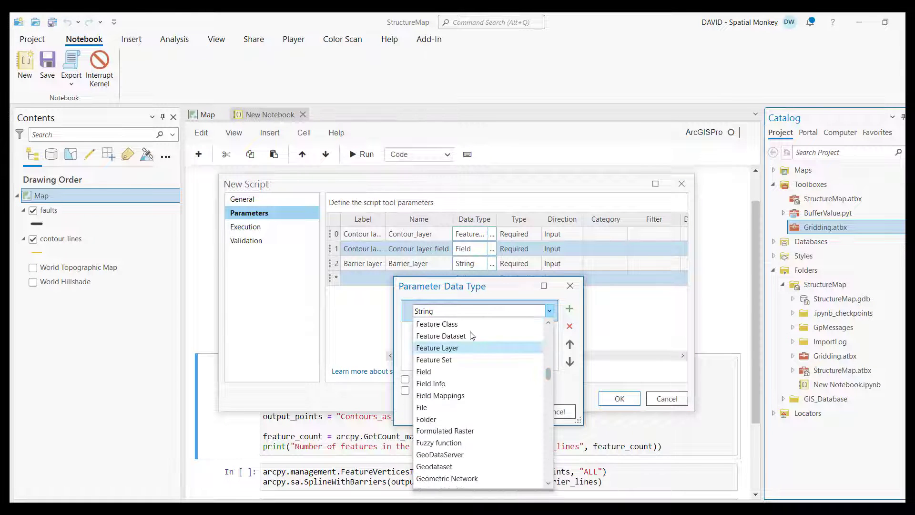
click(437, 347)
text(Ce)
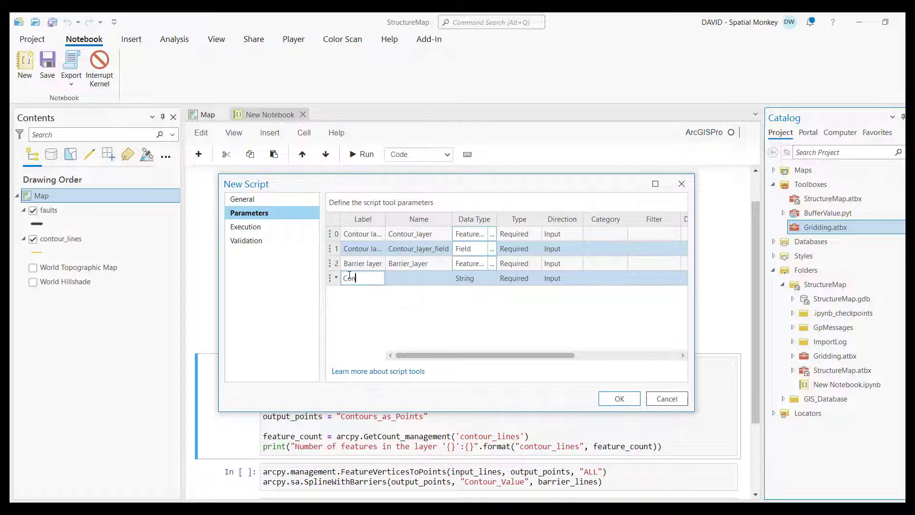
- Define the points Feature Class and Output raster parameters as outputs and save the tool
click(492, 277)
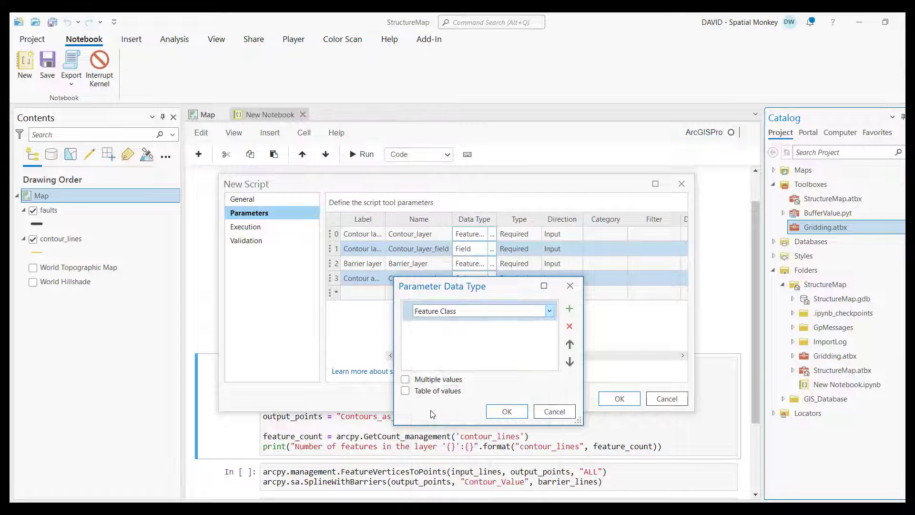
click(505, 410)
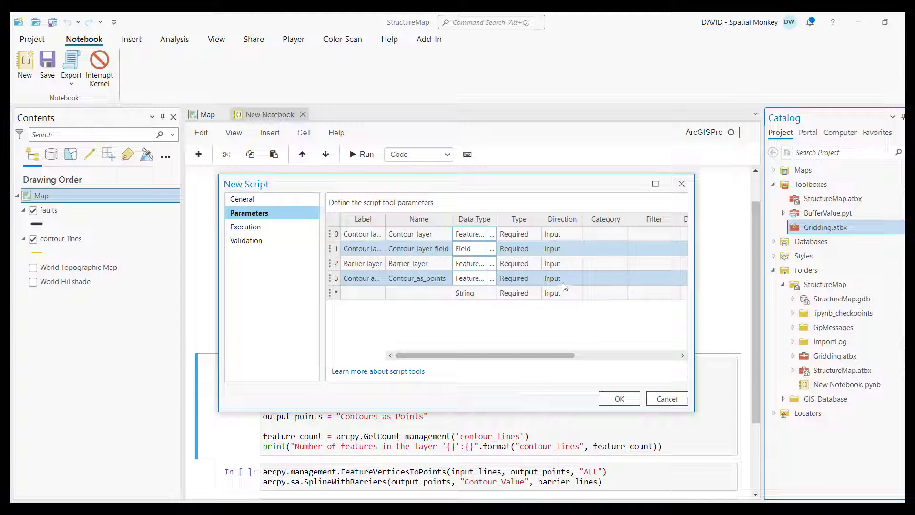
click(560, 278)
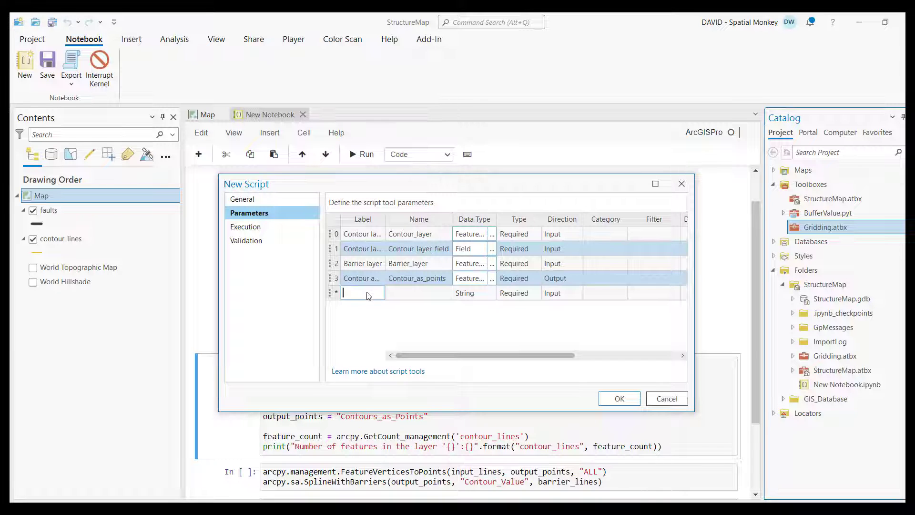
text(Output ras...)
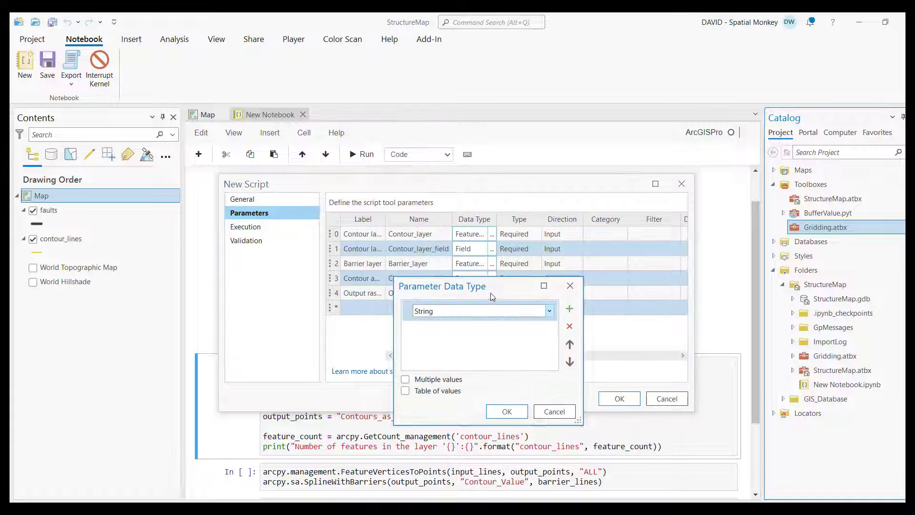
click(547, 310)
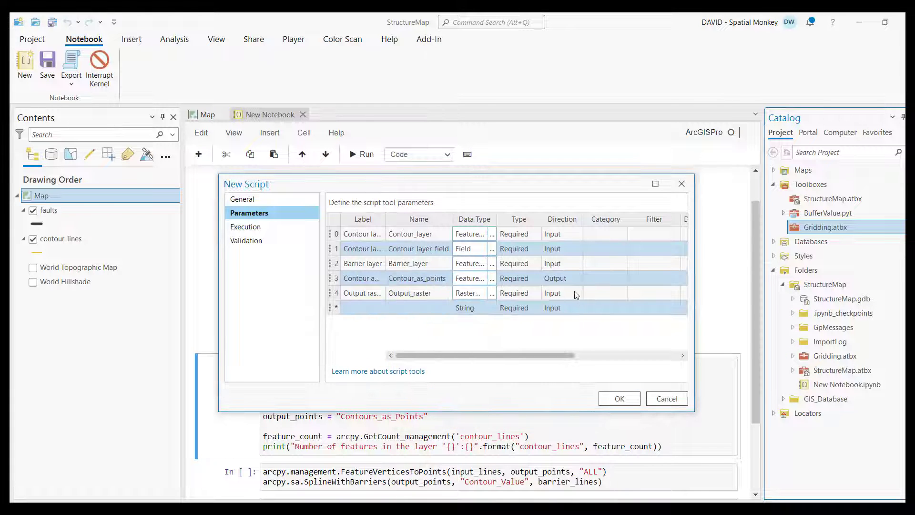
click(561, 293)
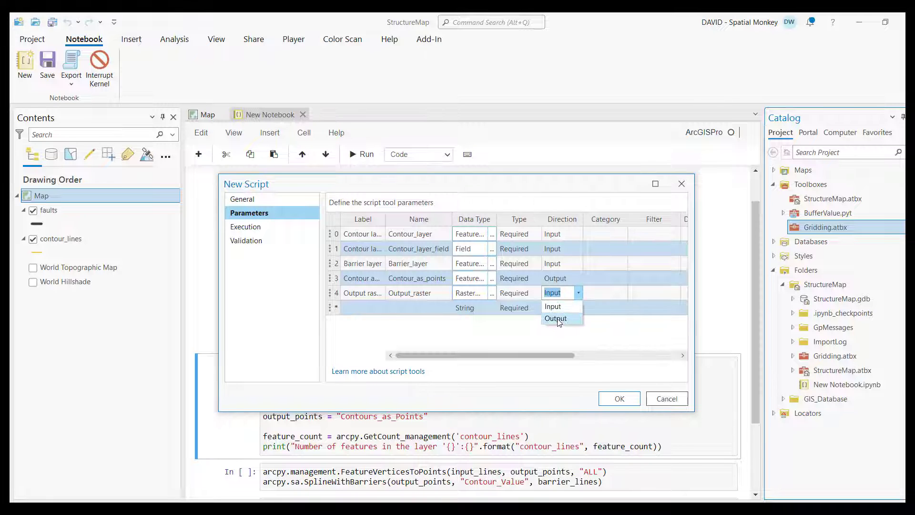
click(555, 318)
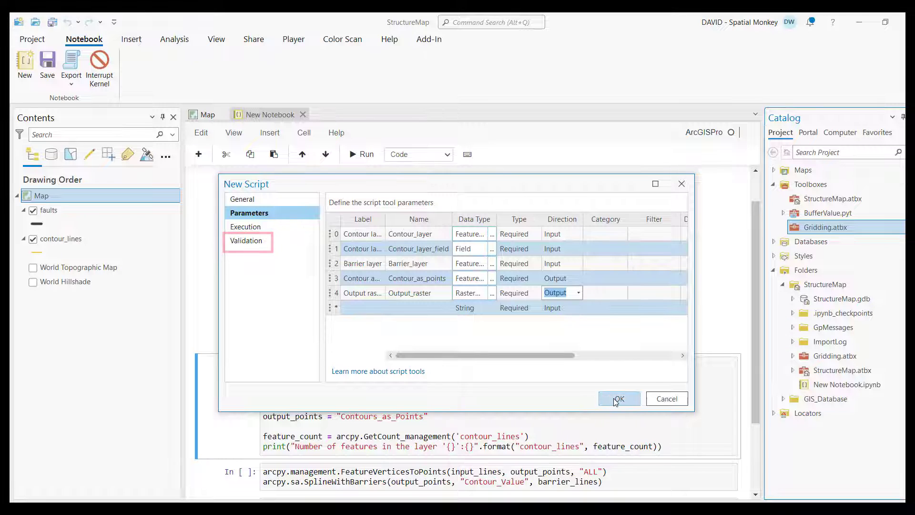
click(619, 398)
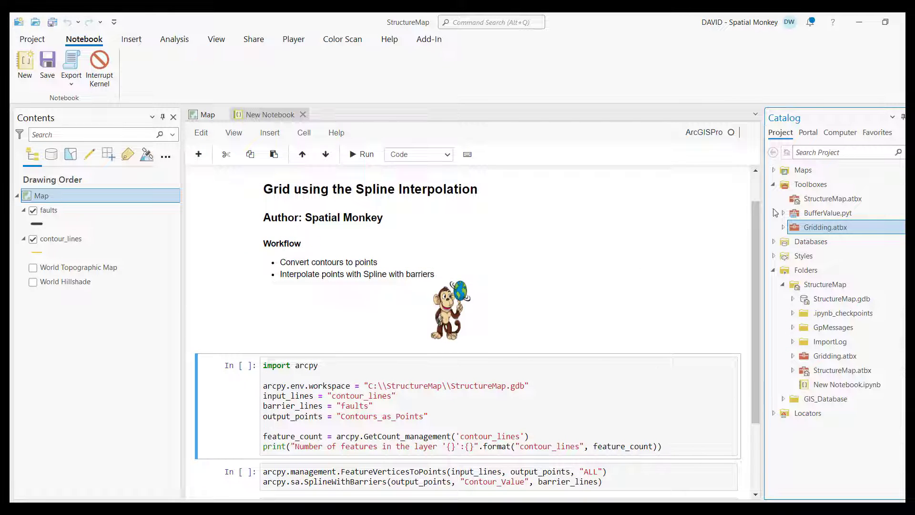
- Expand Gridding.atbx and select the Grid Contours to Surface tool inside it
click(824, 227)
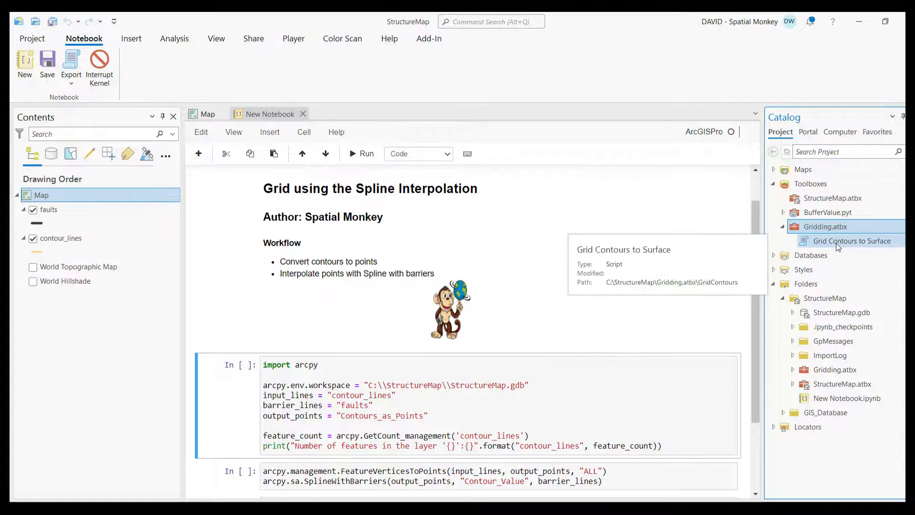
double_click(851, 240)
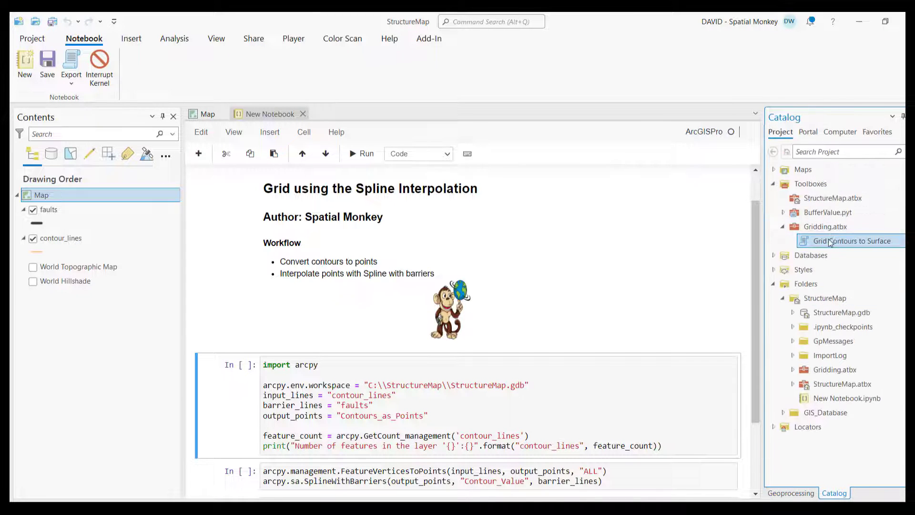
right_click(851, 240)
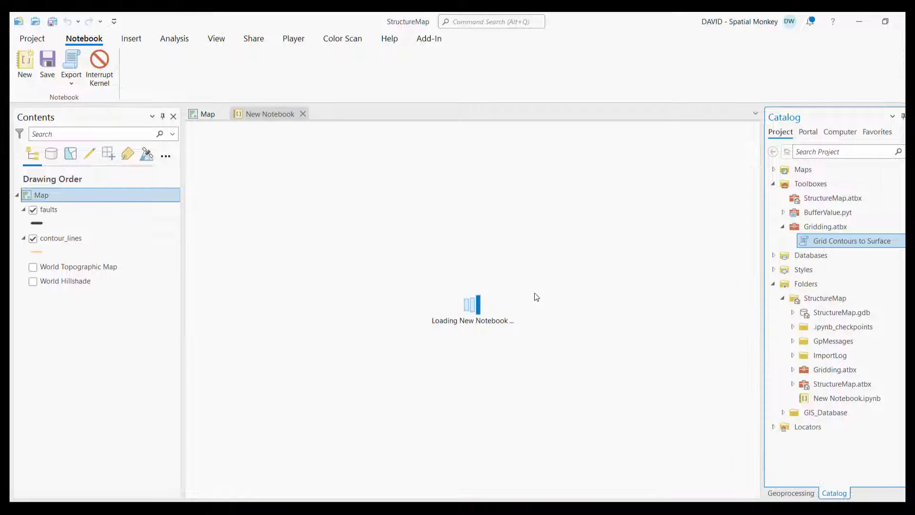
- Describe the Contour layer parameter as 'Contour layer with a field of values' in the tool metadata
double_click(851, 241)
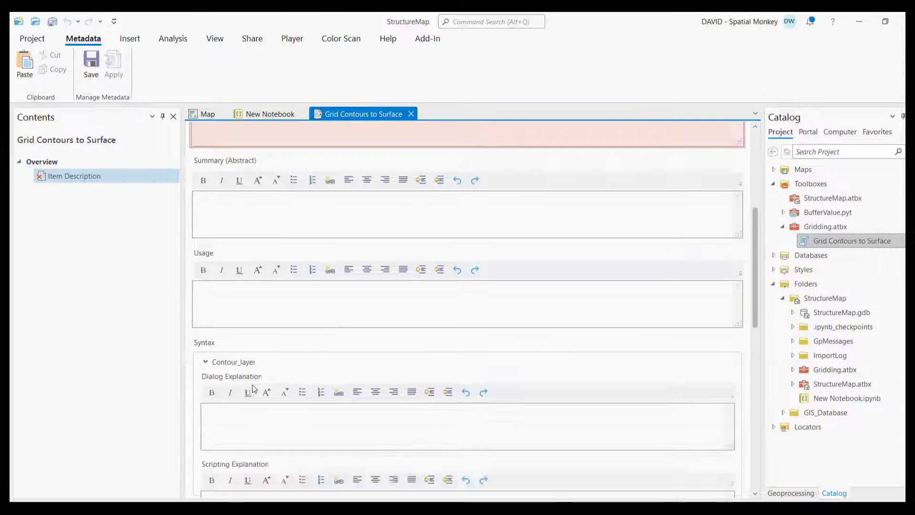
text(Contour)
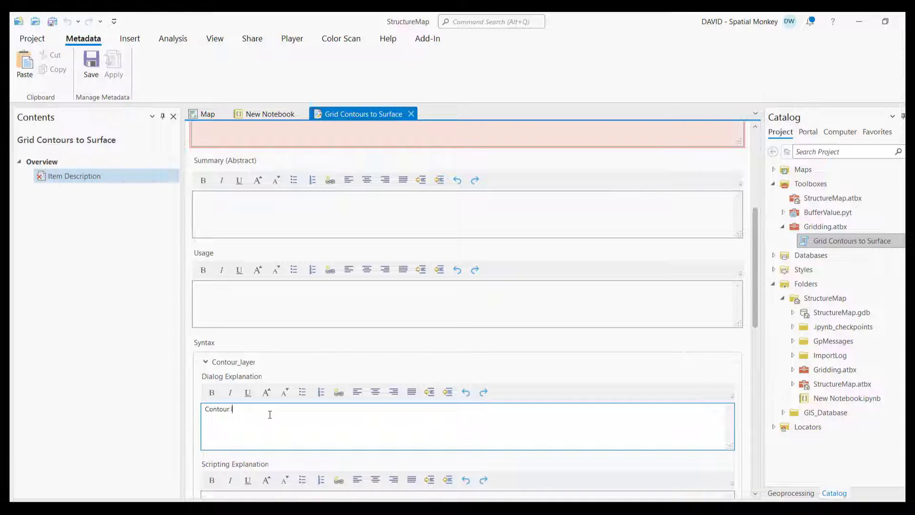
text(layer with a field of values)
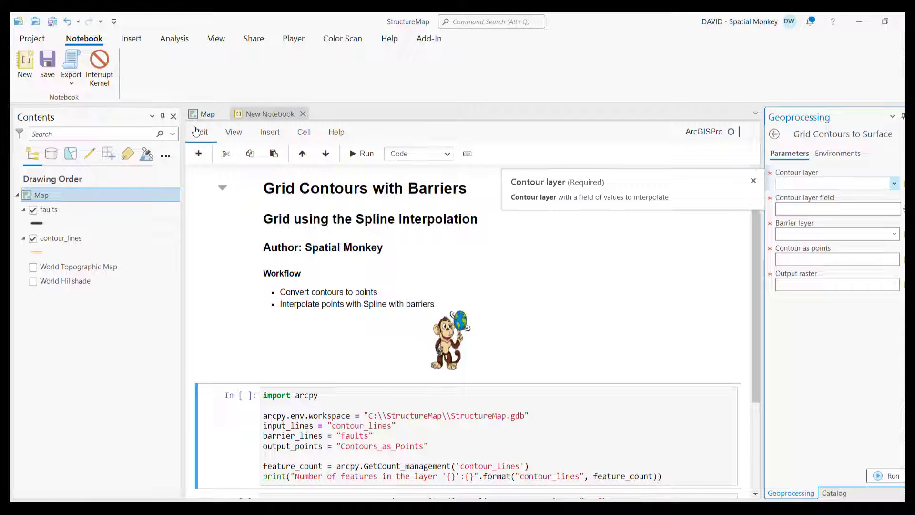
- Fill the tool with contour_lines as contour layer and faults as barrier layer
click(207, 113)
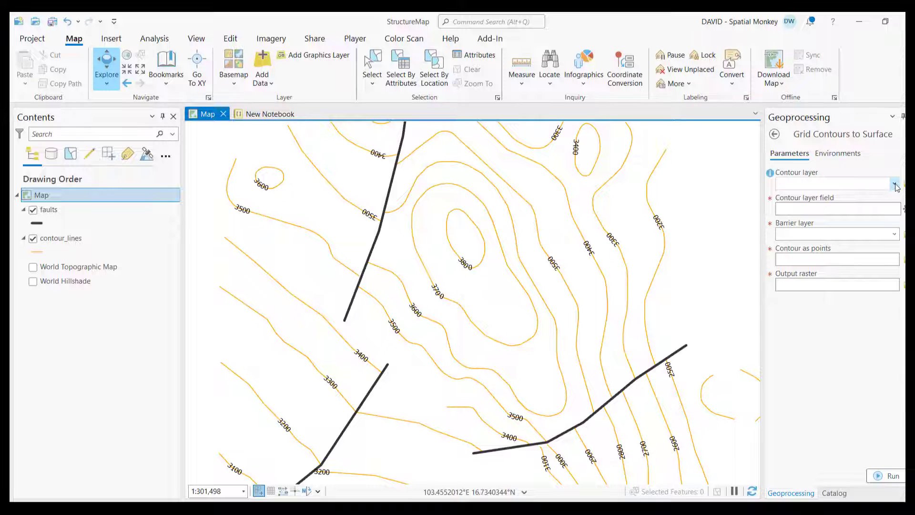
click(895, 183)
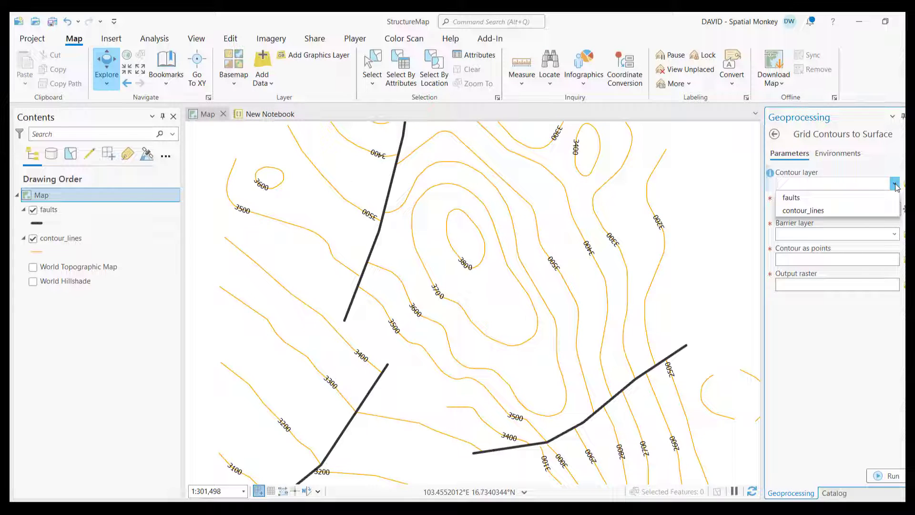
click(803, 210)
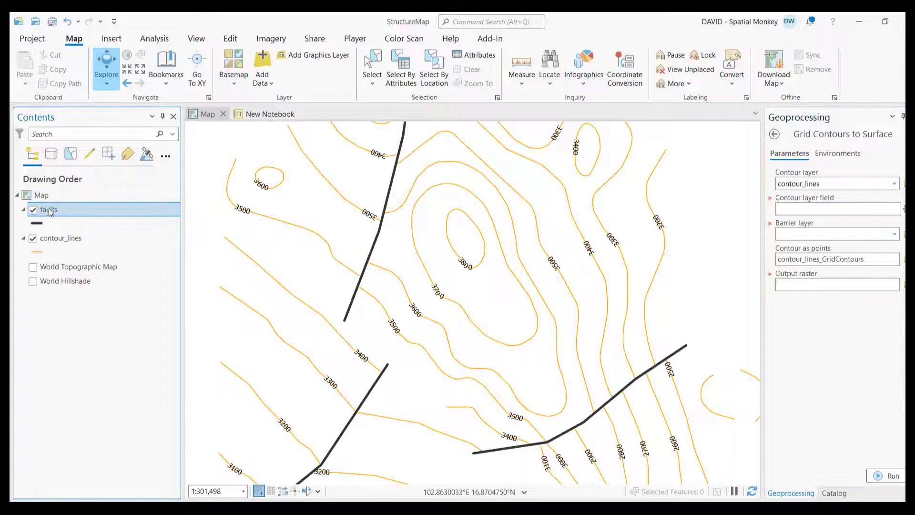
click(49, 209)
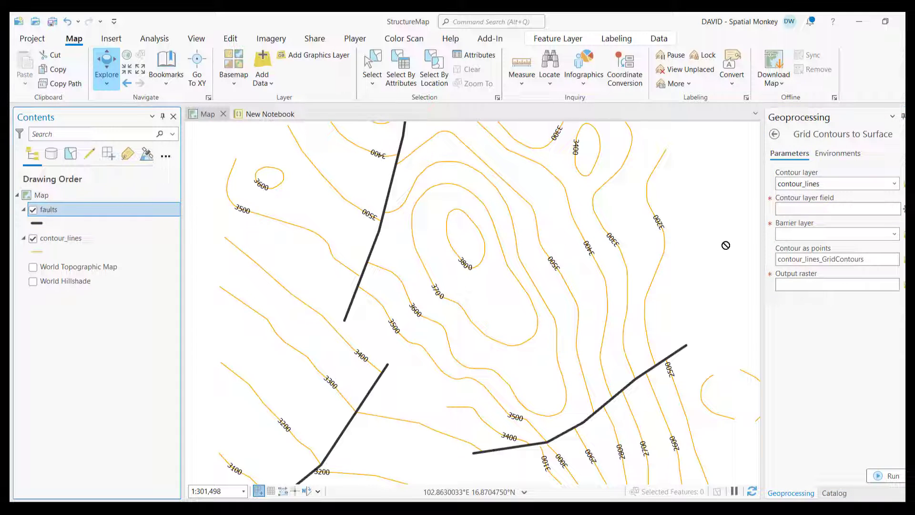
click(836, 234)
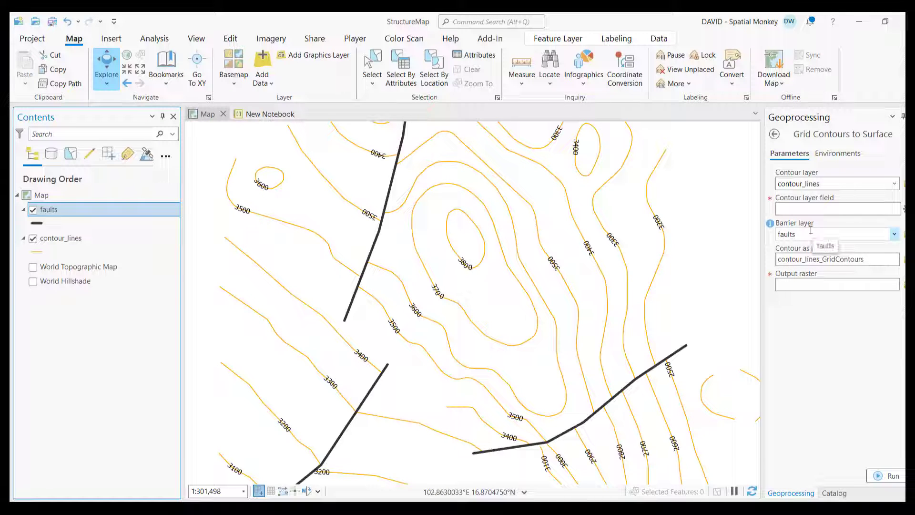
- Enter the Contour_Value field and save the output raster as DepthSurface
text(Contour_Value)
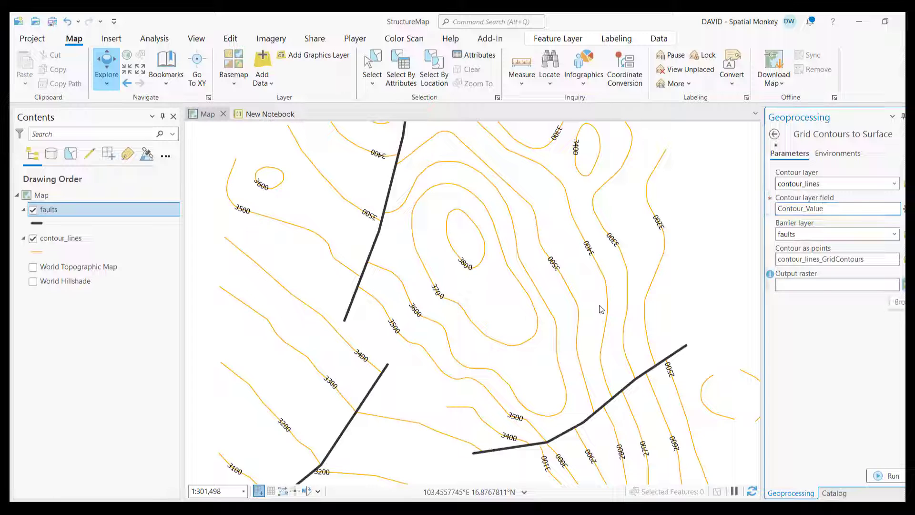
text(Depth)
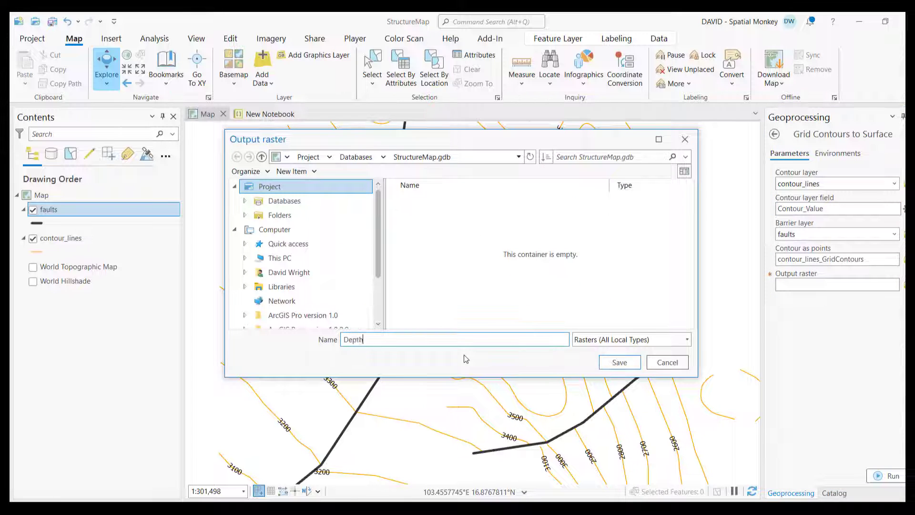
click(619, 362)
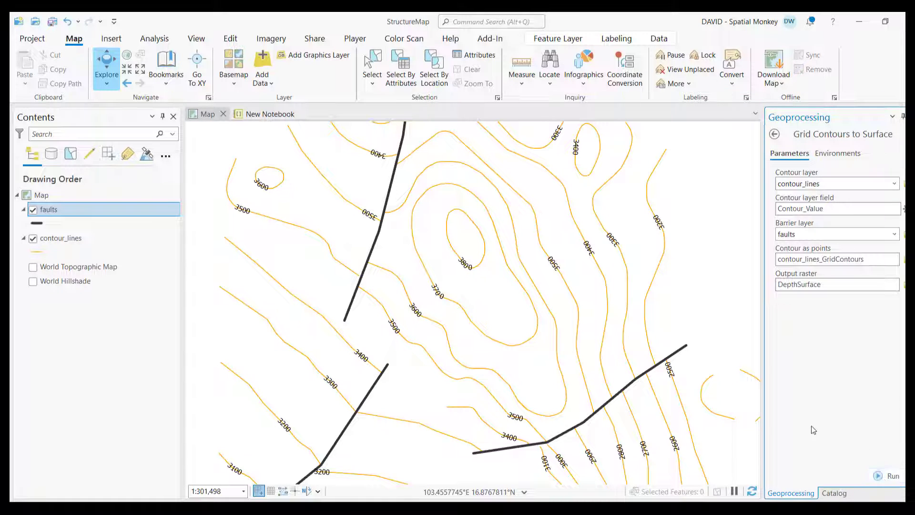
- Run Grid Contours to Surface, hide the contour points layer and view the run details
click(892, 476)
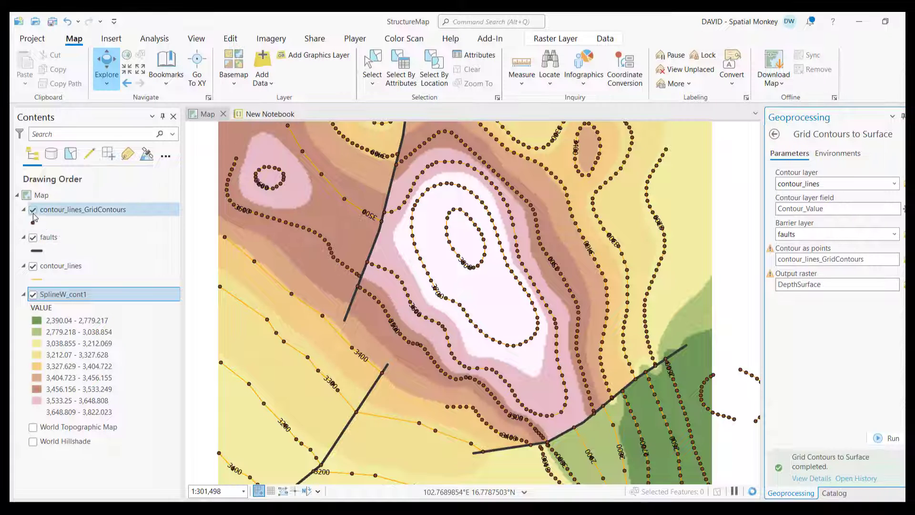
click(33, 210)
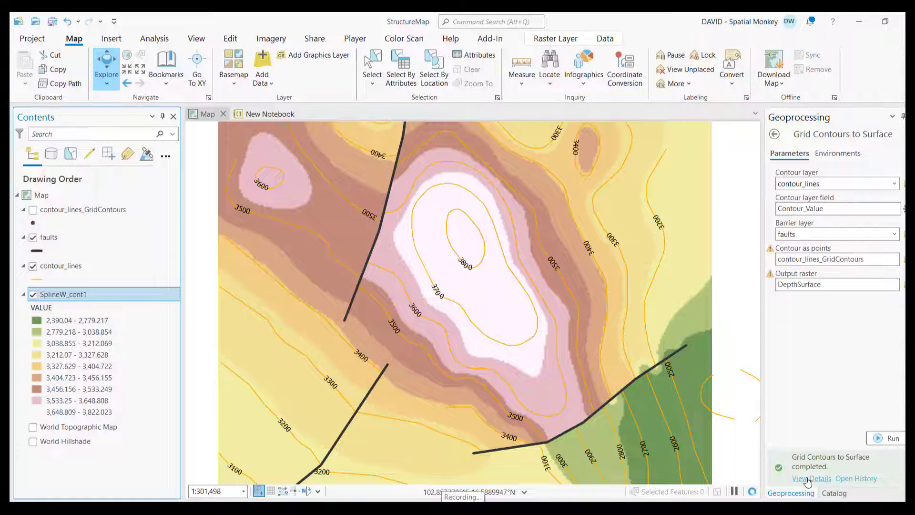
click(810, 477)
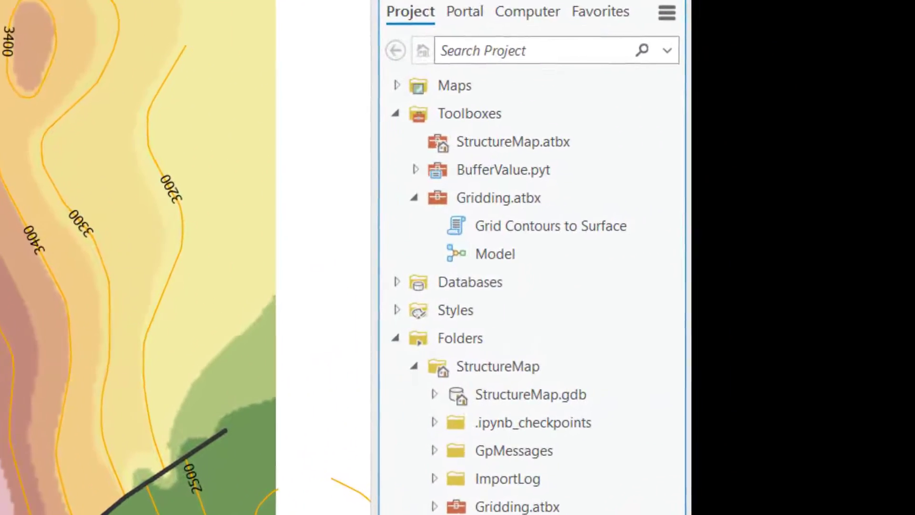
- Close the notebook and select the Model inside the Gridding.atbx toolbox
click(469, 113)
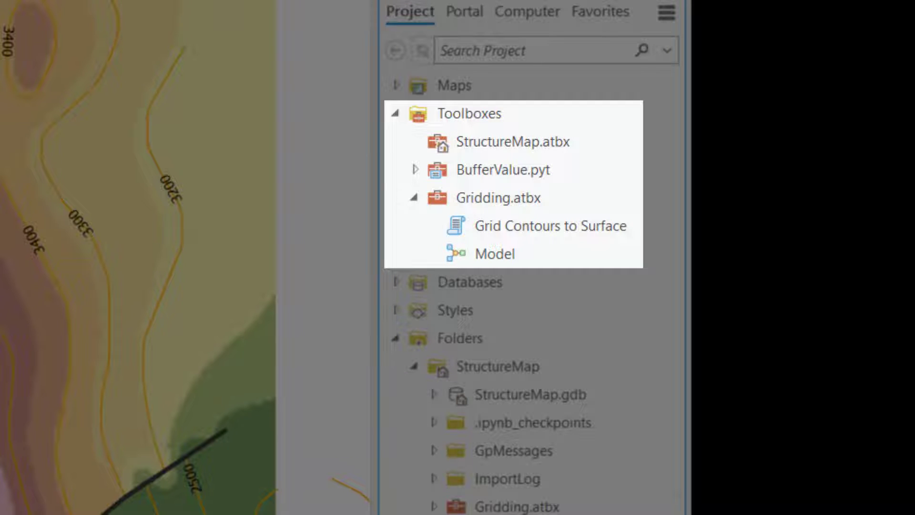
click(501, 170)
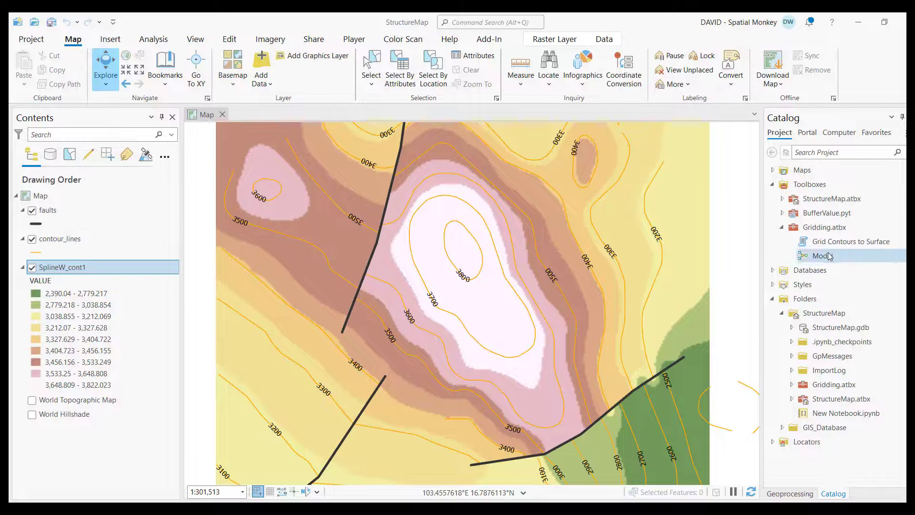
- Bring up the context menu for Gridding.atbx to create a new Model
right_click(825, 227)
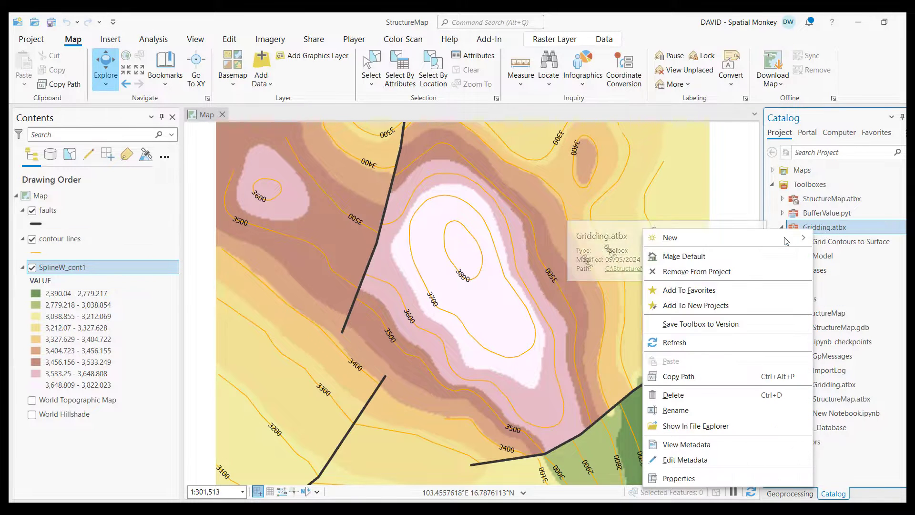
mouse_move(670, 238)
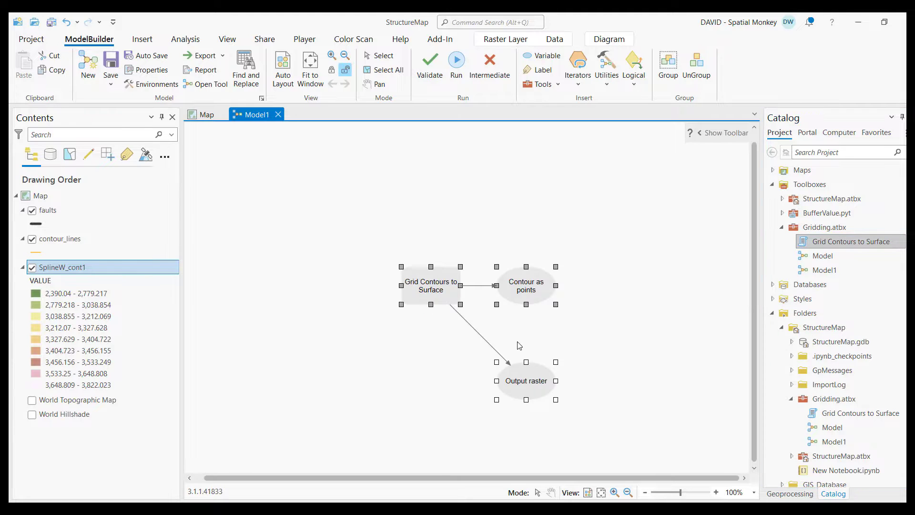
mouse_move(386, 307)
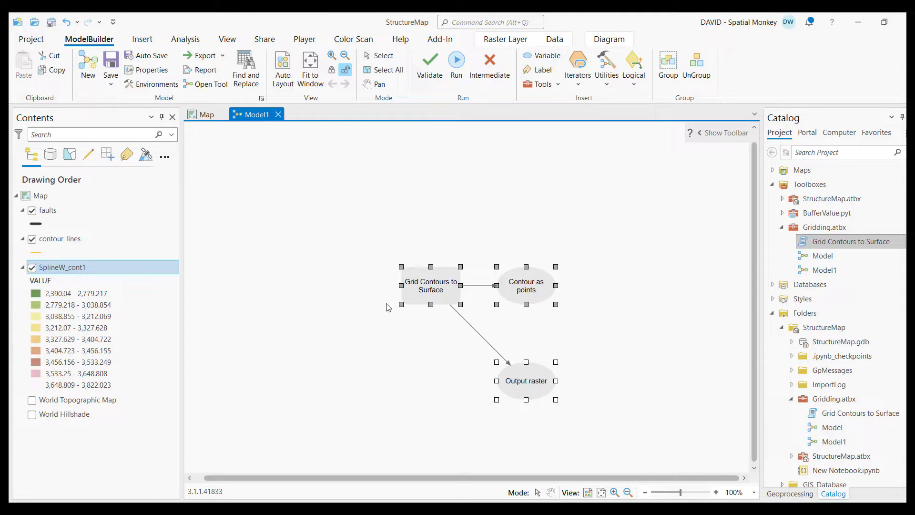